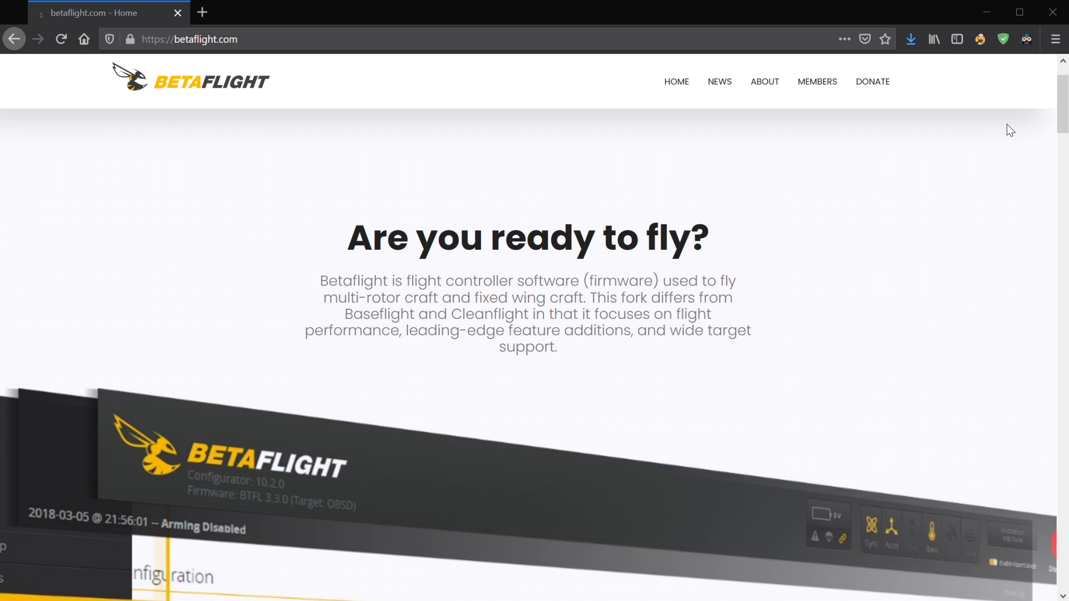
pyautogui.moveTo(991, 159)
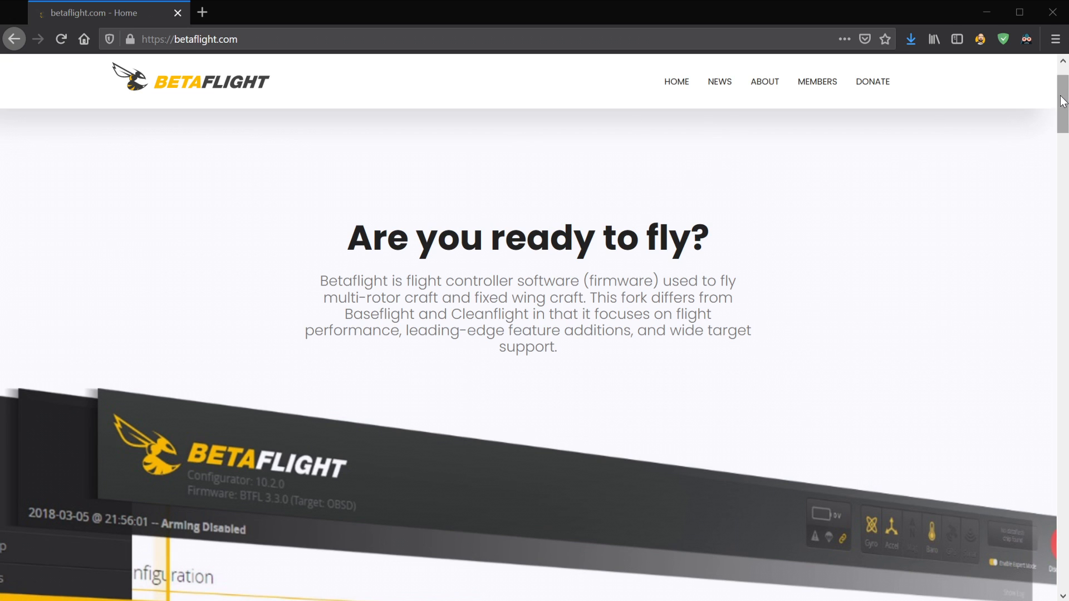
# Scroll the betaflight.com home page down to the Getting started section's Beta Testing links.
pyautogui.scroll(-3)
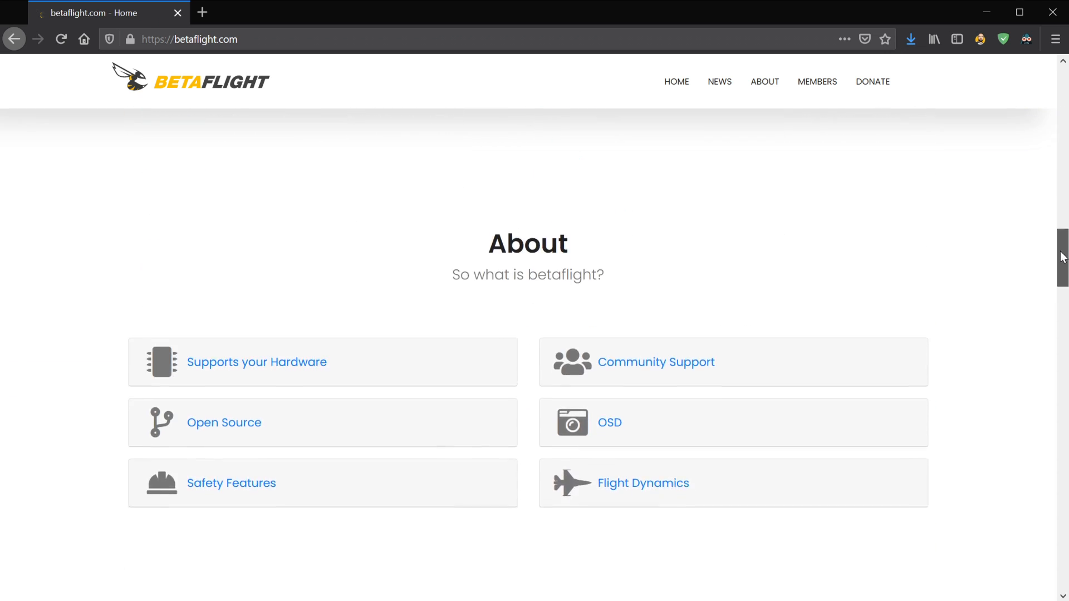
pyautogui.scroll(-3)
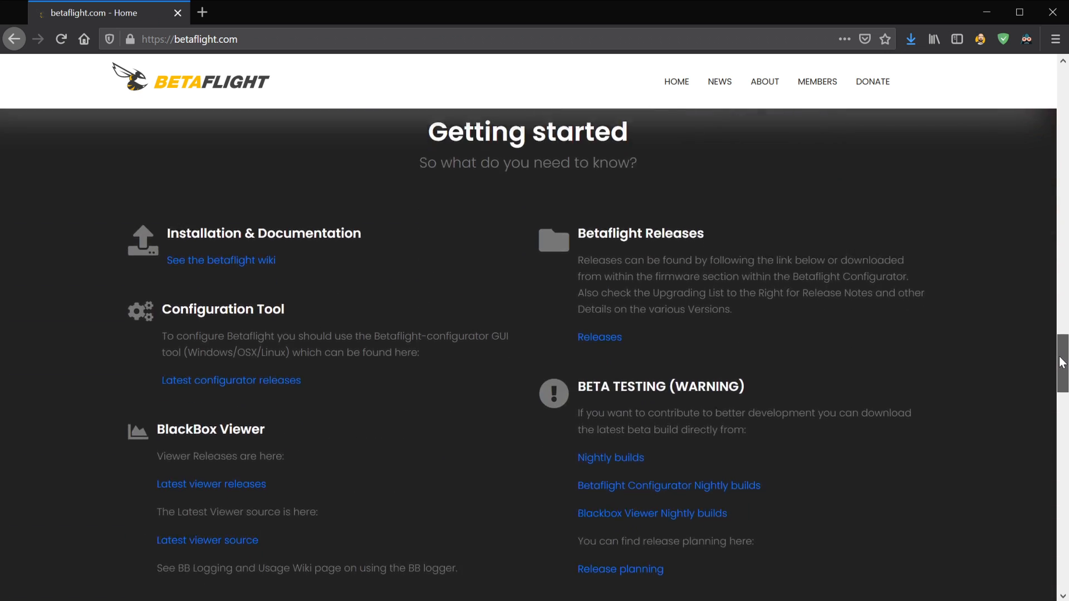
pyautogui.scroll(-3)
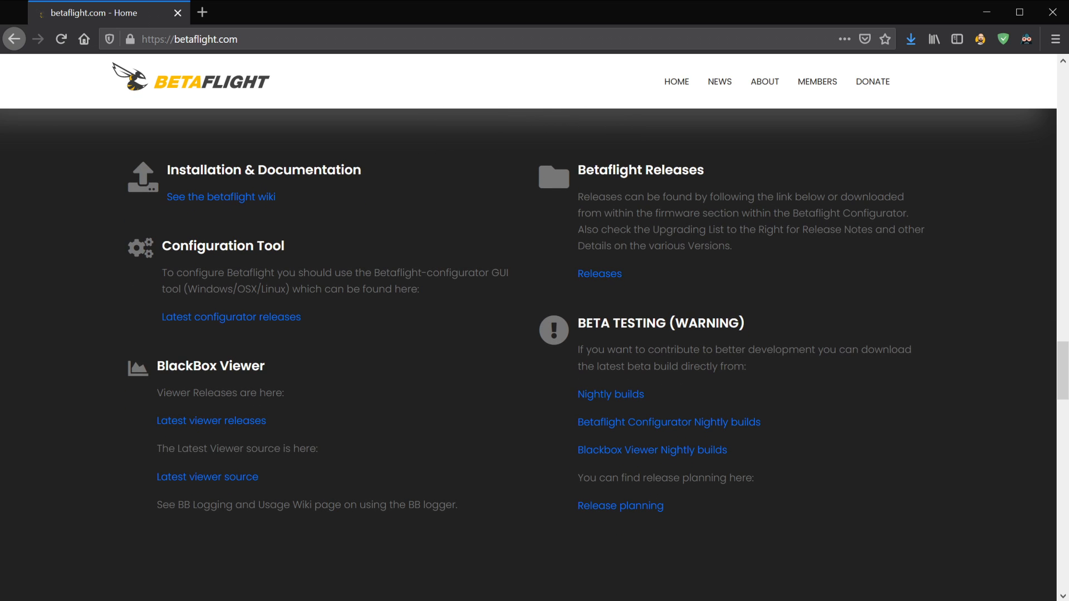
pyautogui.moveTo(579, 320)
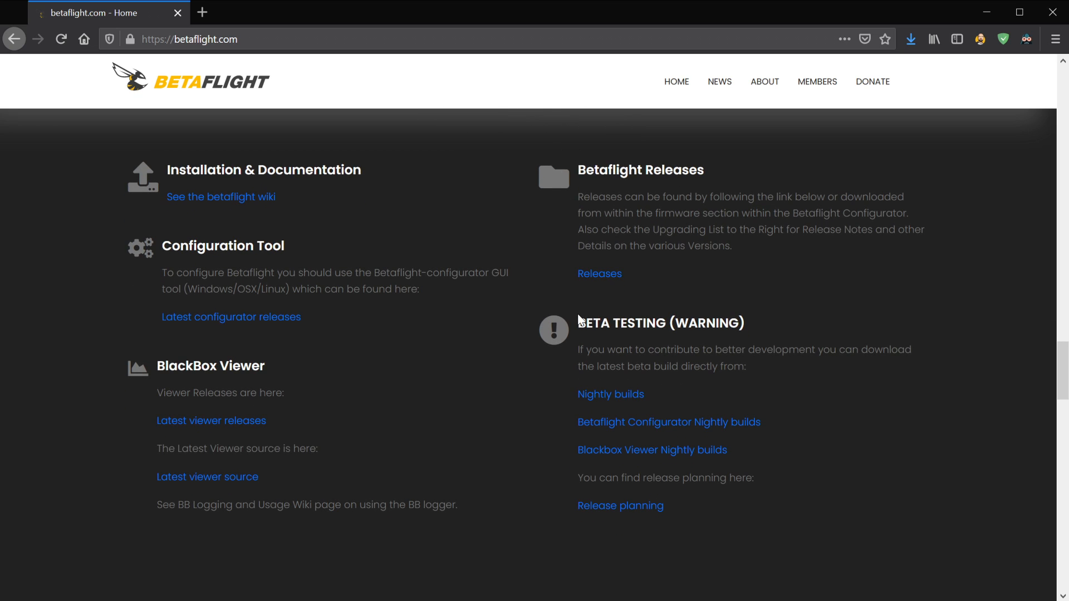
pyautogui.moveTo(578, 321)
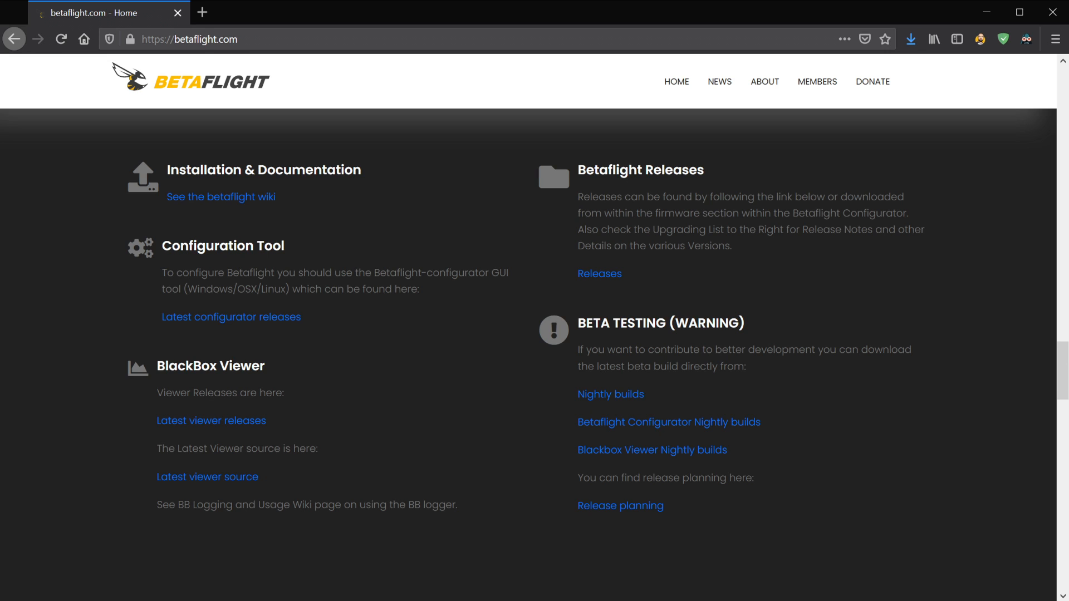
pyautogui.moveTo(625, 343)
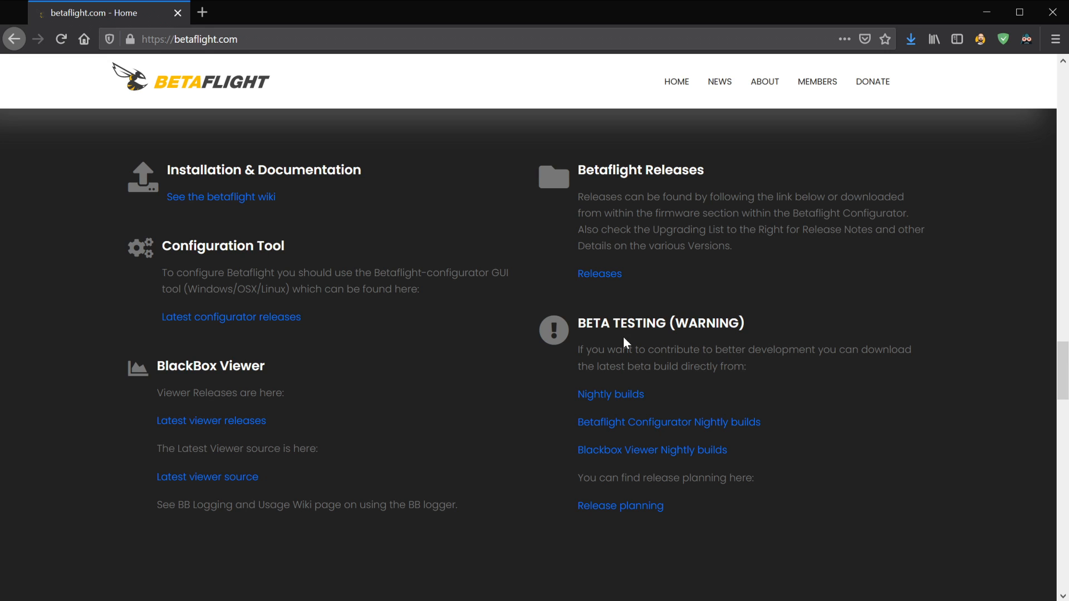
pyautogui.moveTo(610, 394)
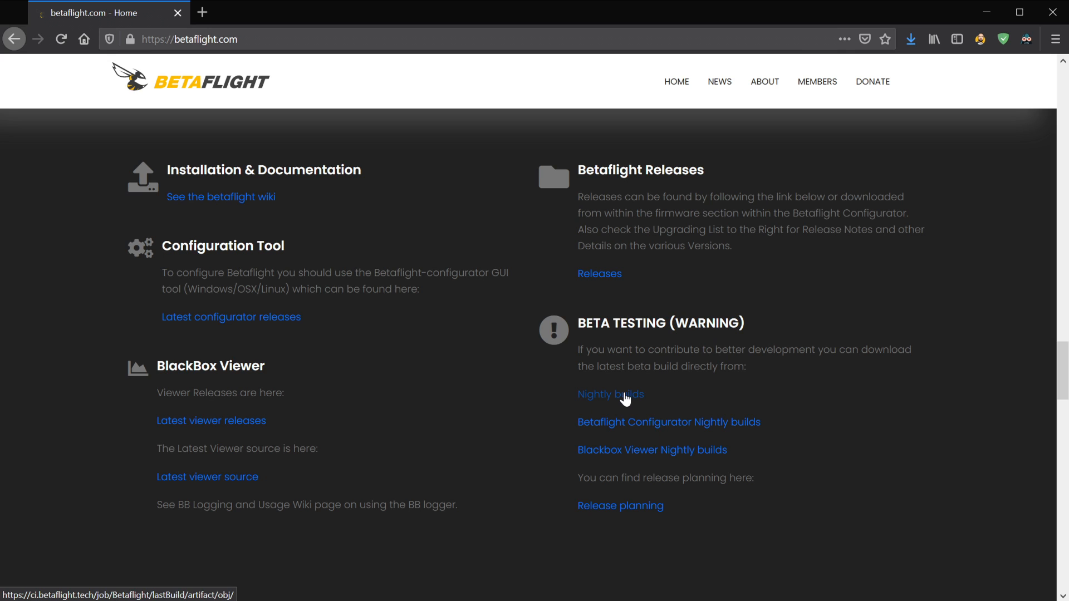
# Save betaflight-configurator-installer_10.8.0_win32.exe from the v20210302.2116 nightly release page.
pyautogui.click(610, 394)
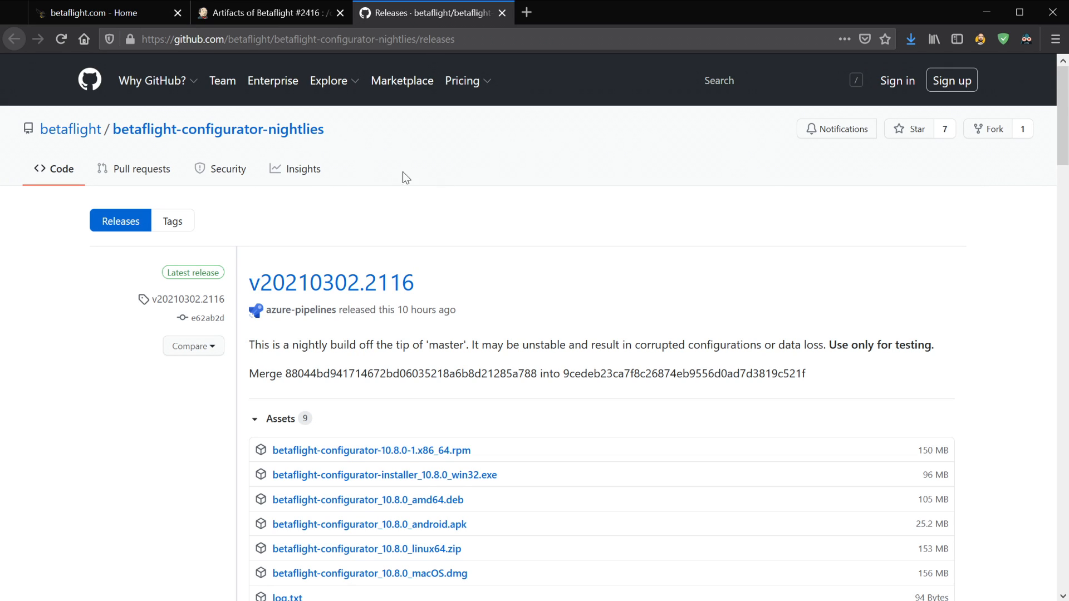
pyautogui.moveTo(480, 297)
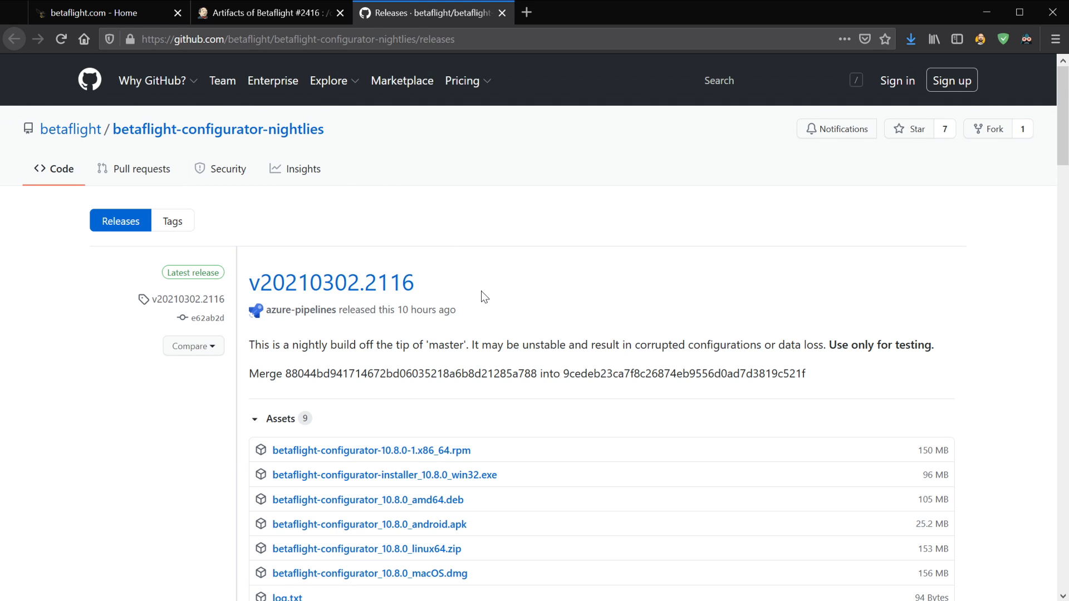
pyautogui.scroll(-3)
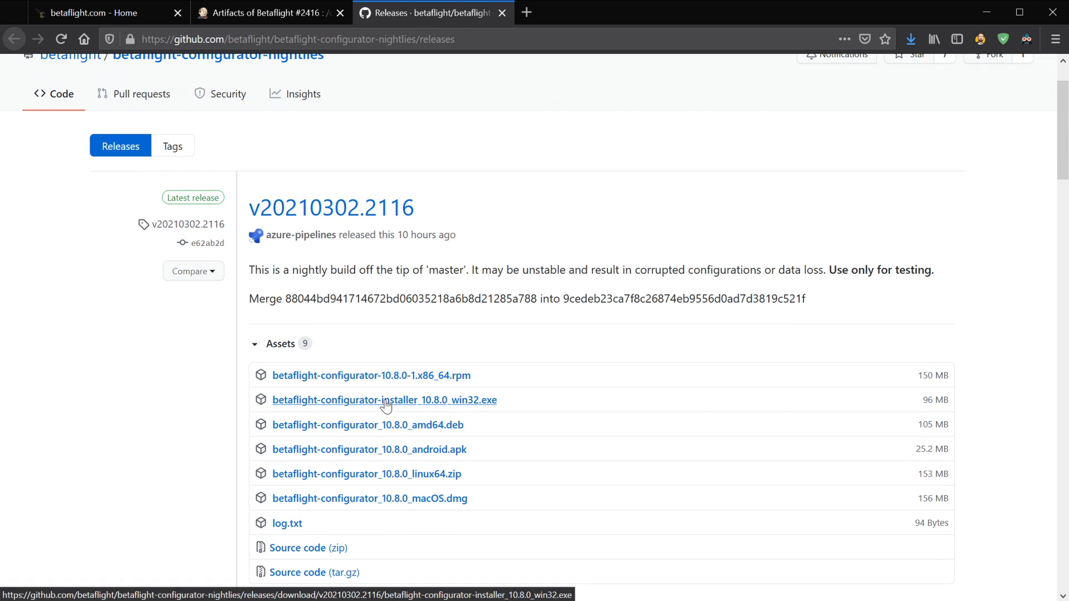
pyautogui.moveTo(416, 412)
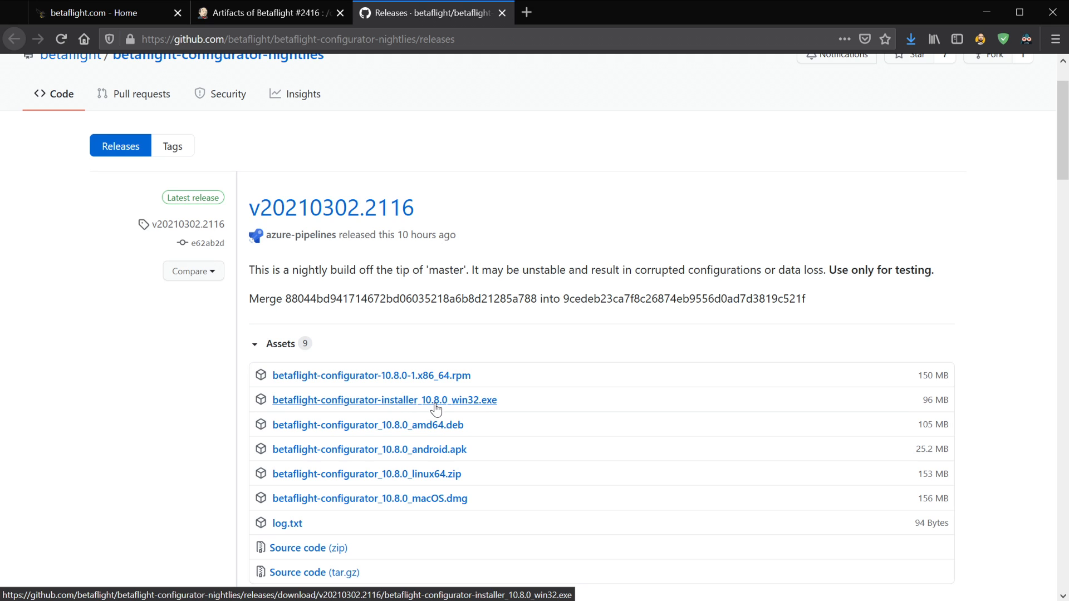
pyautogui.moveTo(462, 407)
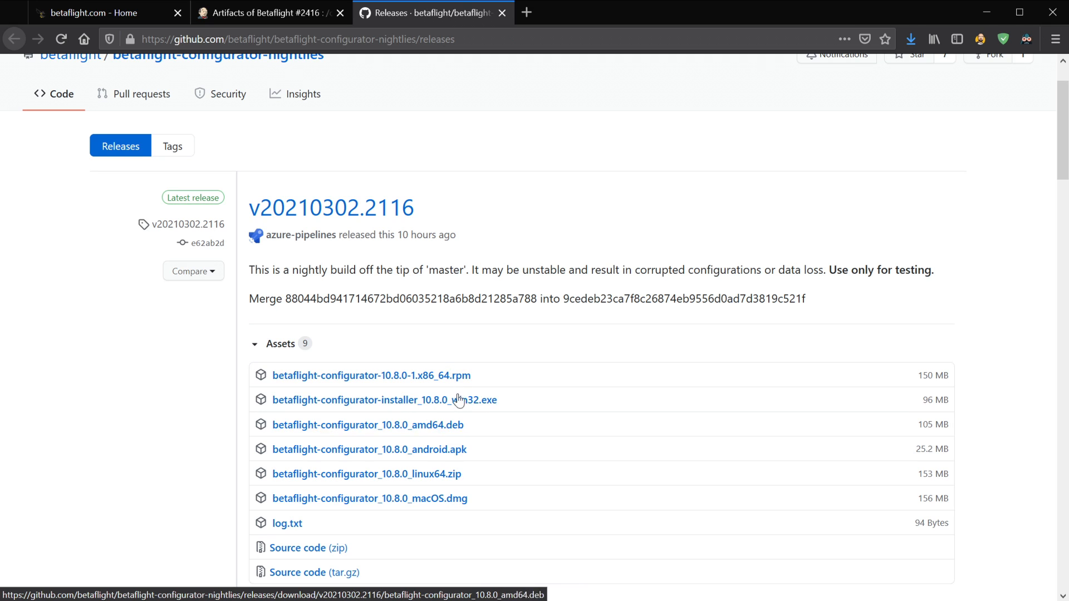
pyautogui.click(384, 400)
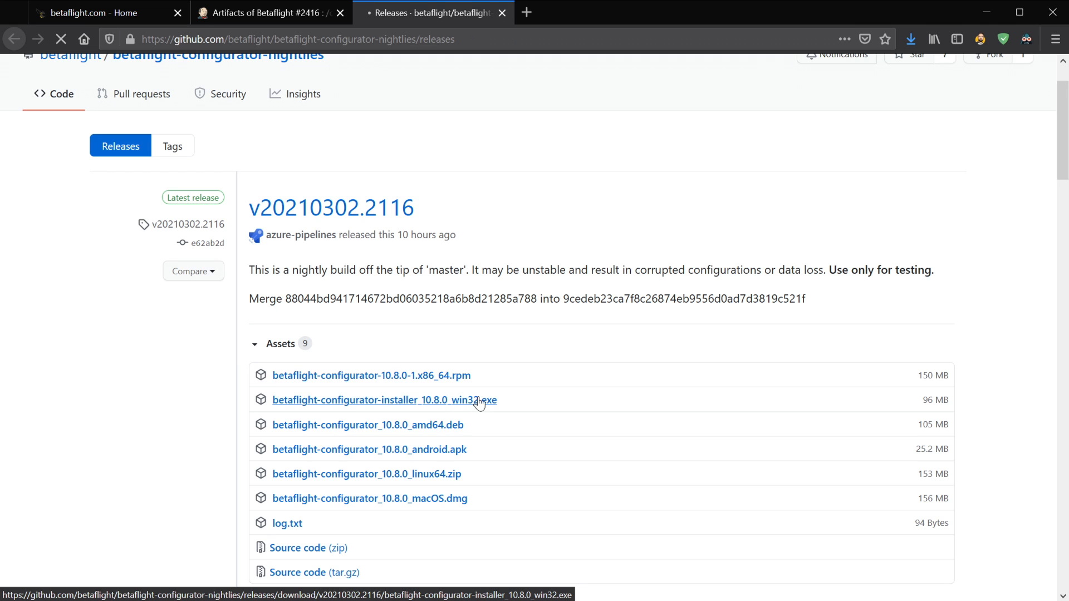
pyautogui.click(383, 400)
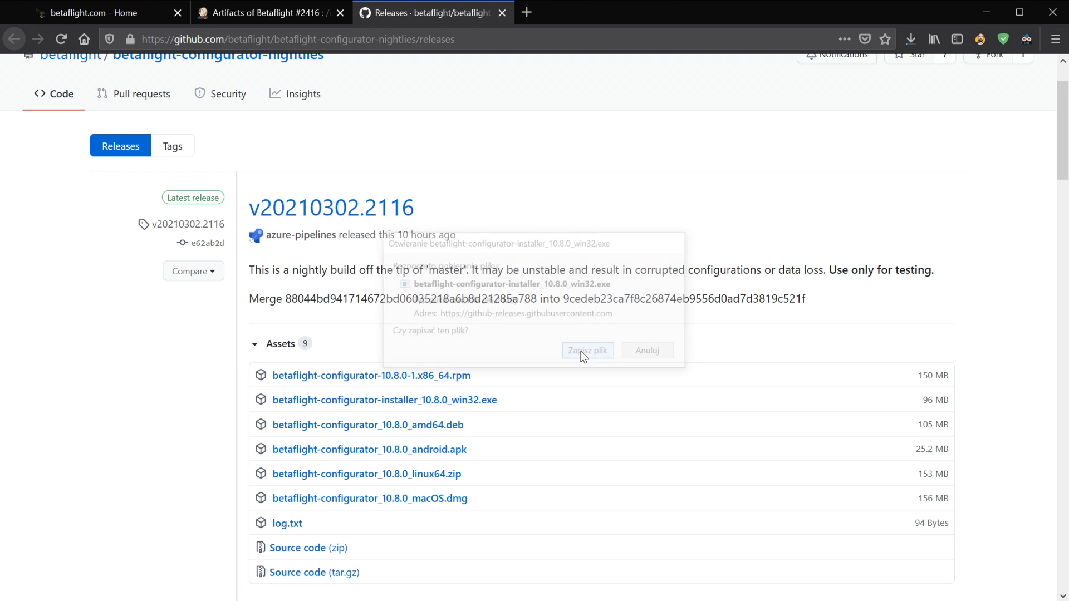
pyautogui.click(586, 350)
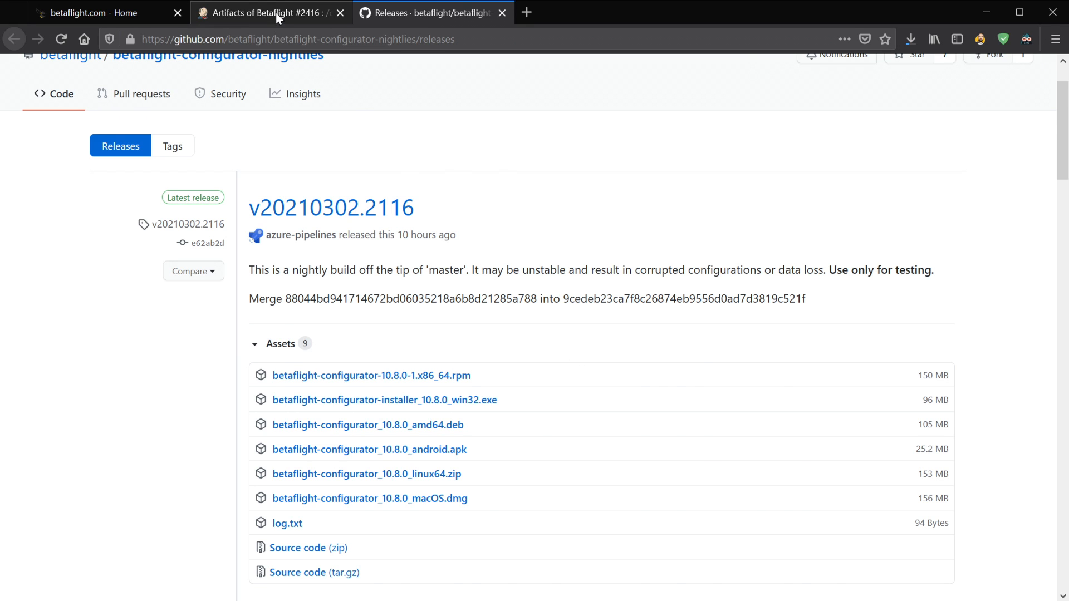
# Switch to the Jenkins build #2416 artifacts and scroll through the betaflight_4.3.0 hex files.
pyautogui.click(269, 13)
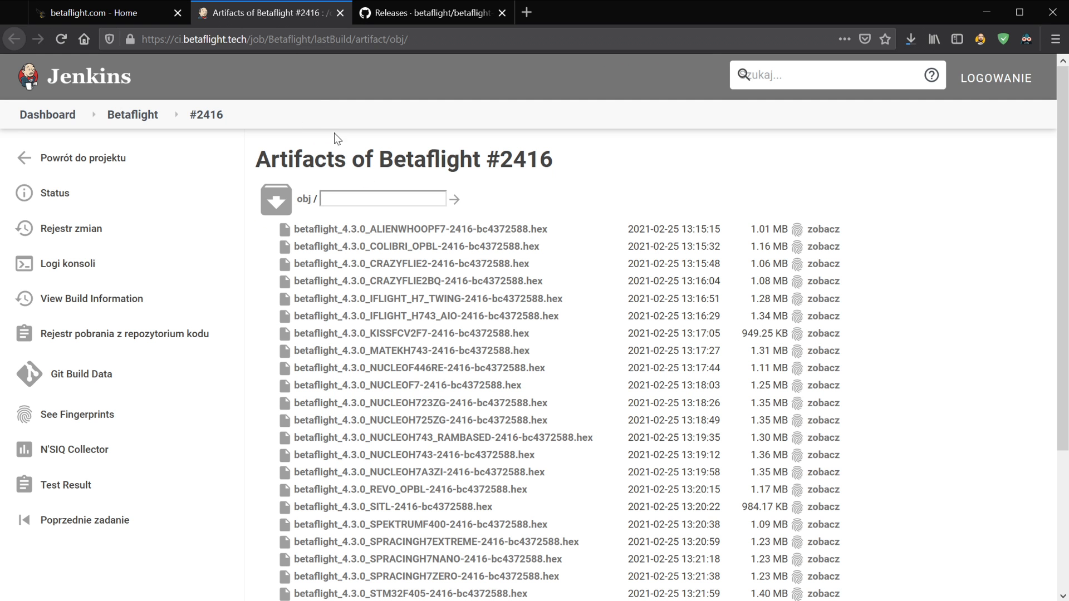
pyautogui.moveTo(929, 297)
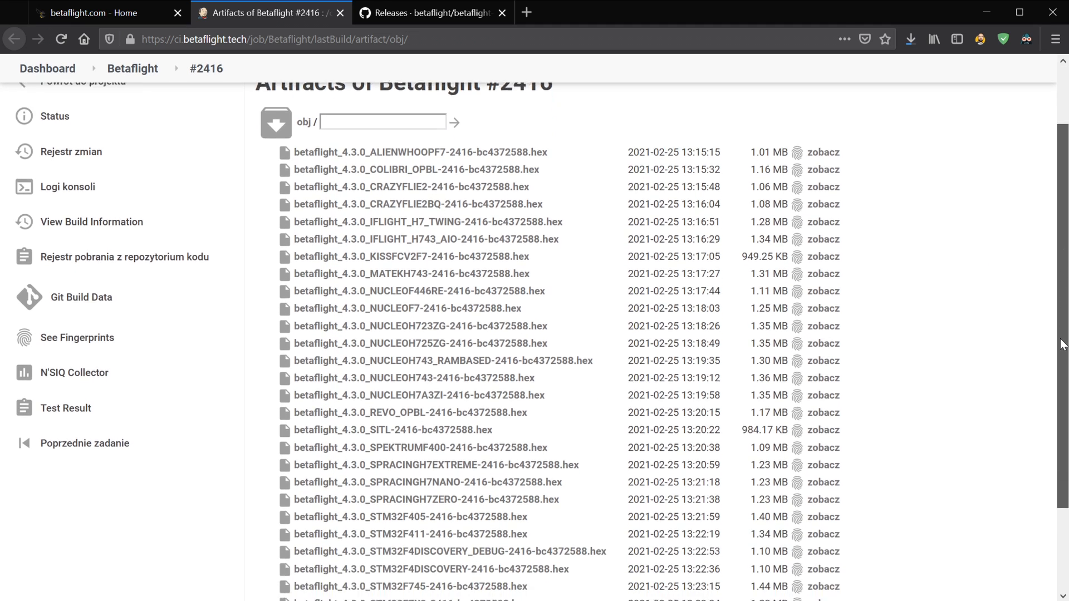
pyautogui.scroll(-3)
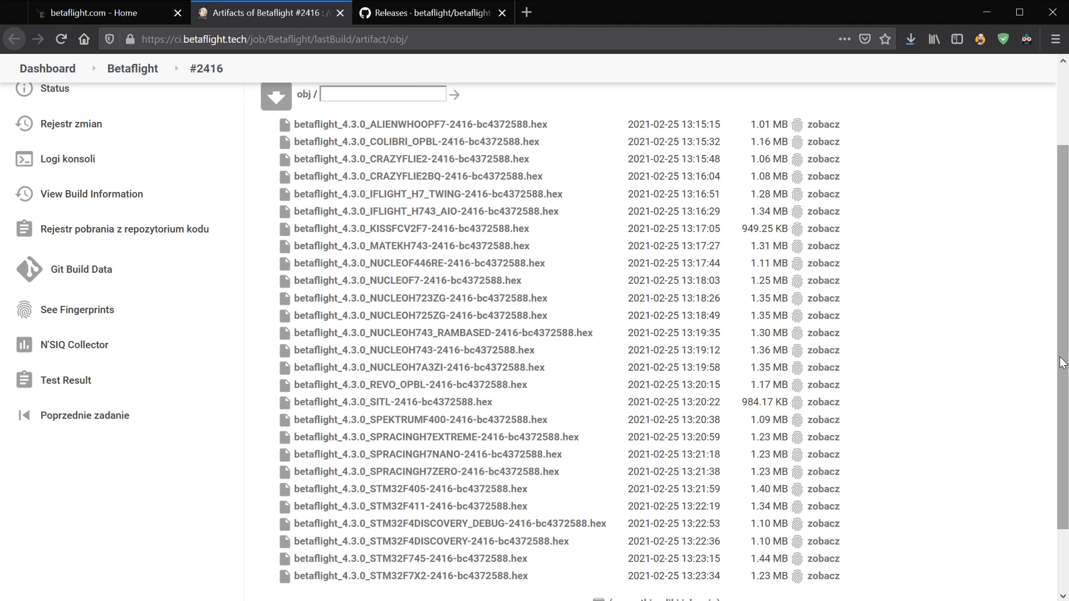
pyautogui.moveTo(423, 142)
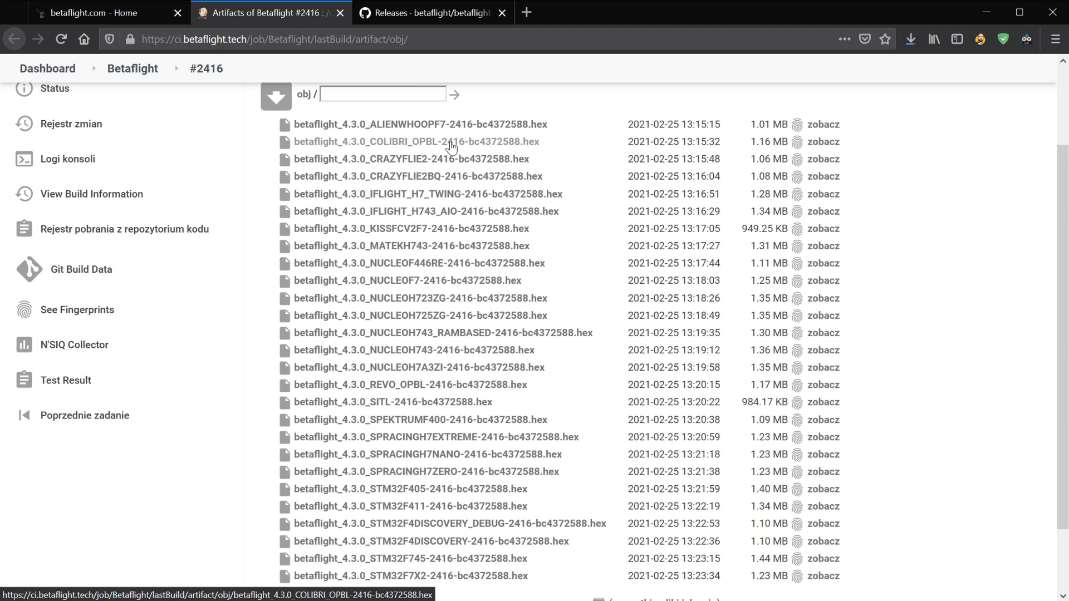
pyautogui.moveTo(450, 328)
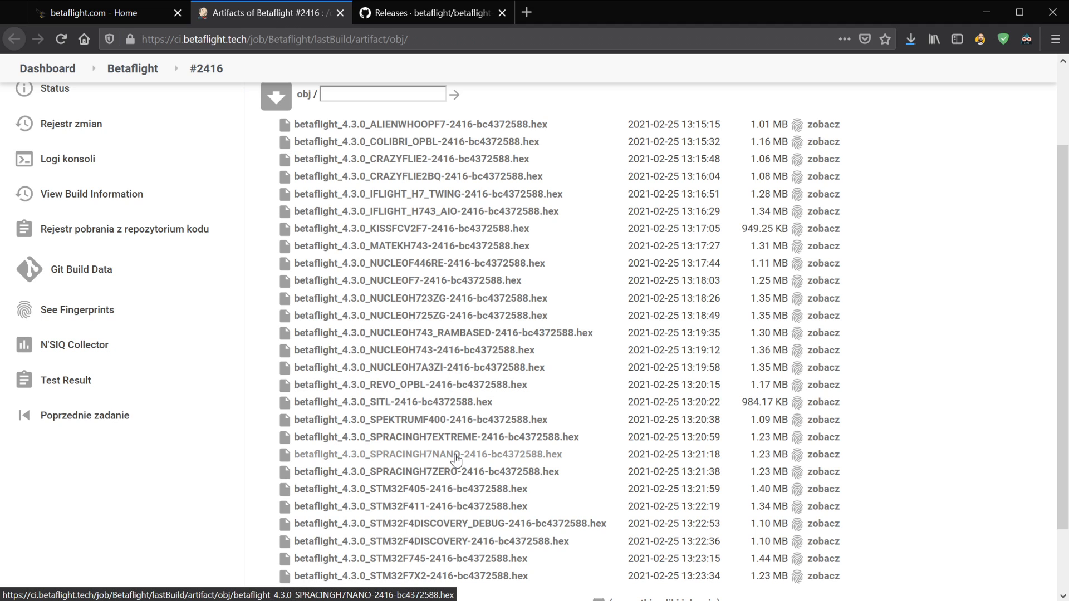
pyautogui.moveTo(476, 486)
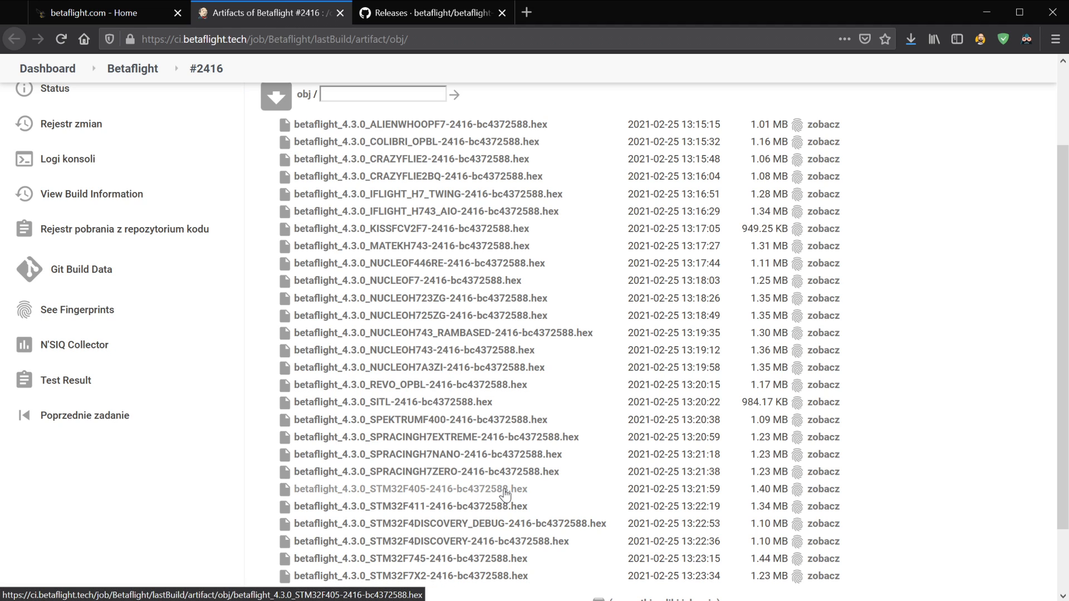
pyautogui.moveTo(594, 486)
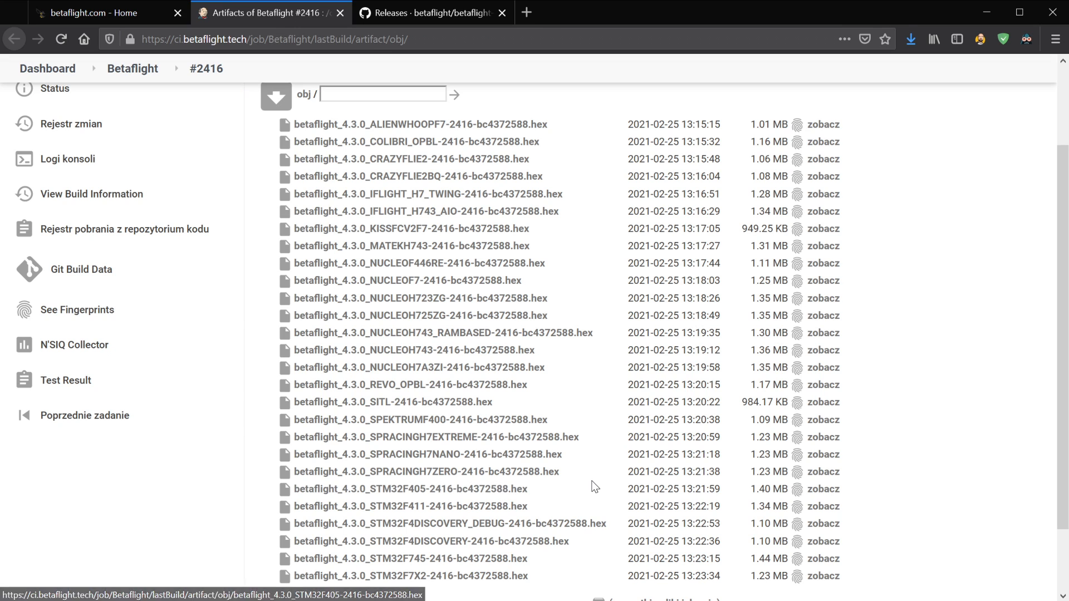
pyautogui.moveTo(920, 482)
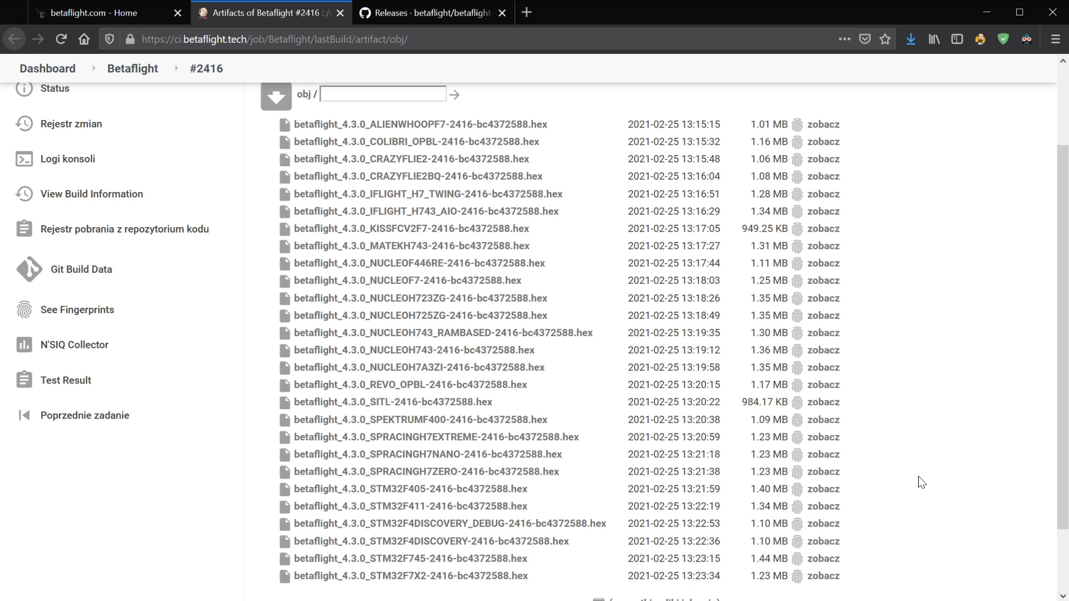
pyautogui.moveTo(373, 489)
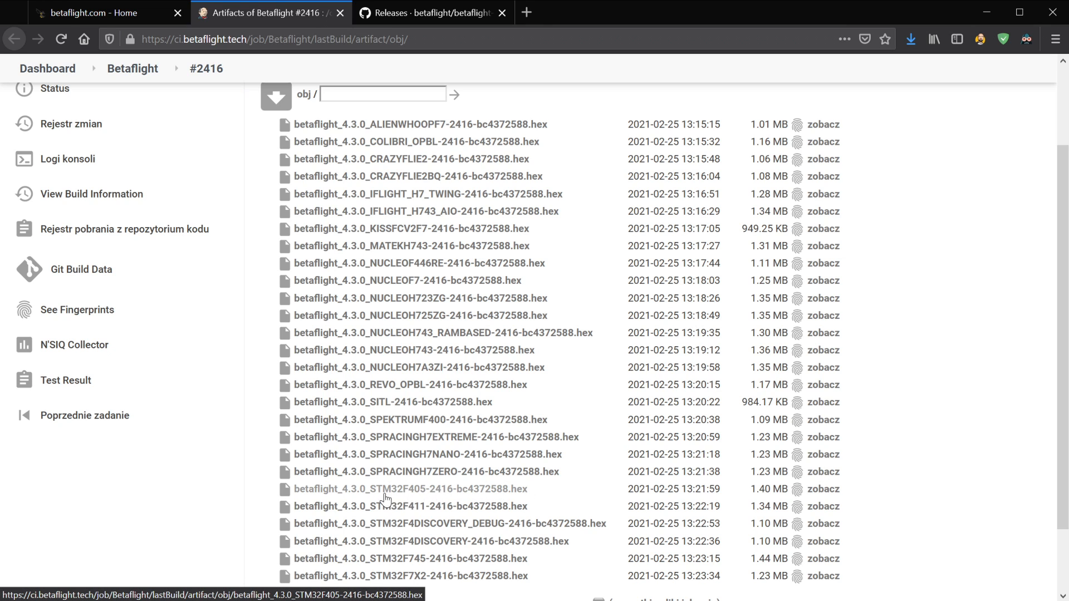
pyautogui.moveTo(430, 491)
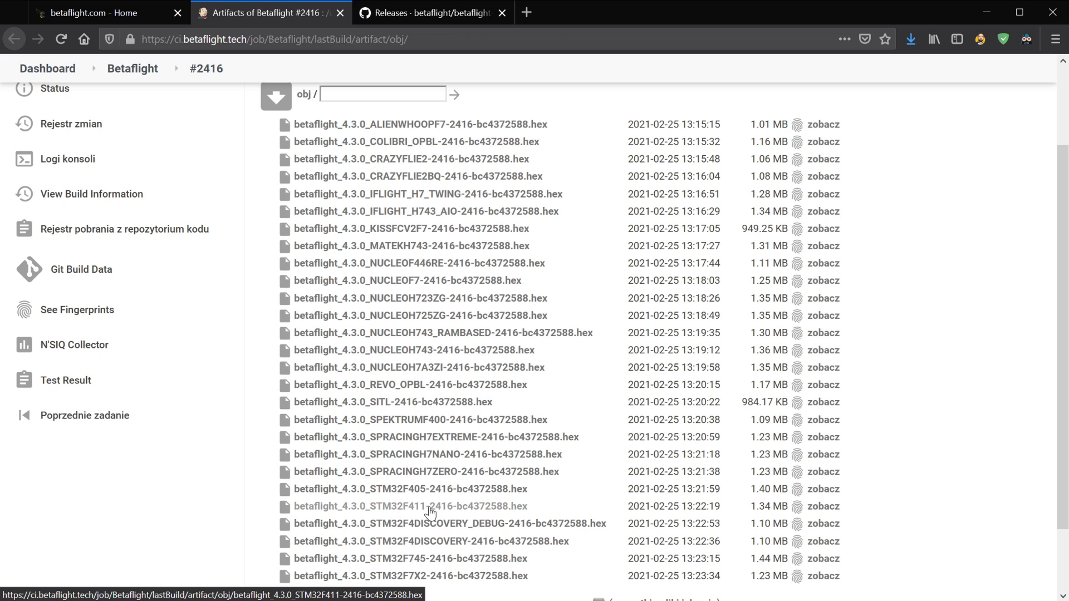
pyautogui.moveTo(426, 510)
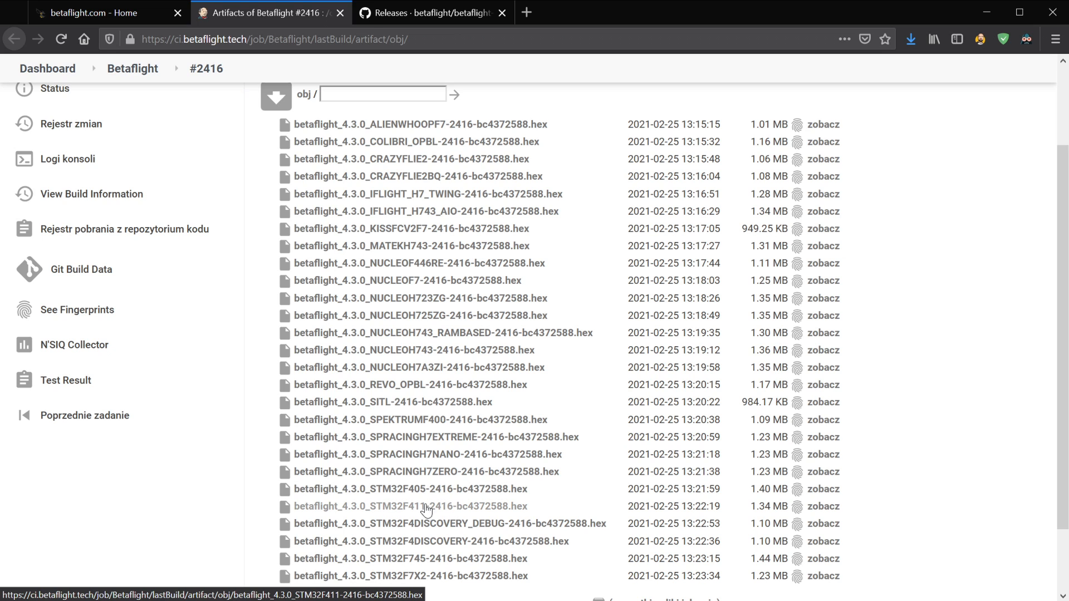
pyautogui.moveTo(441, 530)
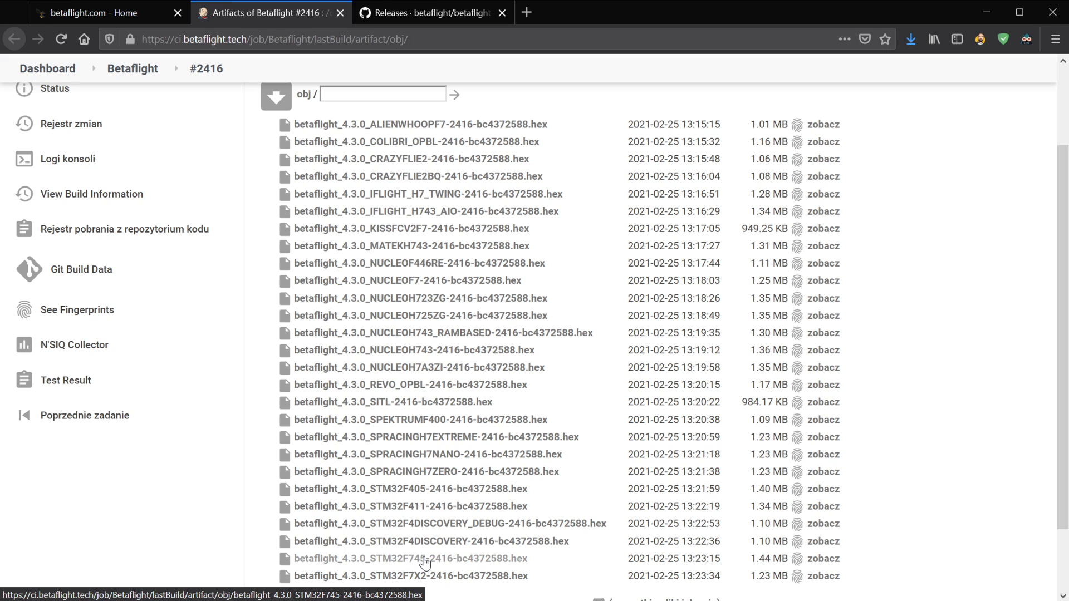
pyautogui.moveTo(410, 566)
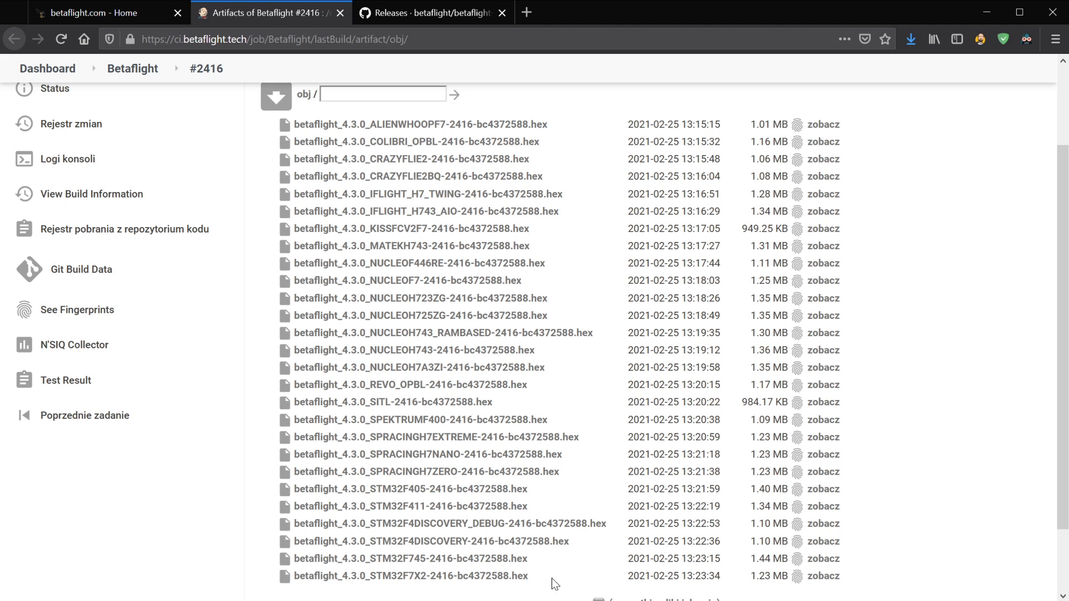
pyautogui.moveTo(404, 585)
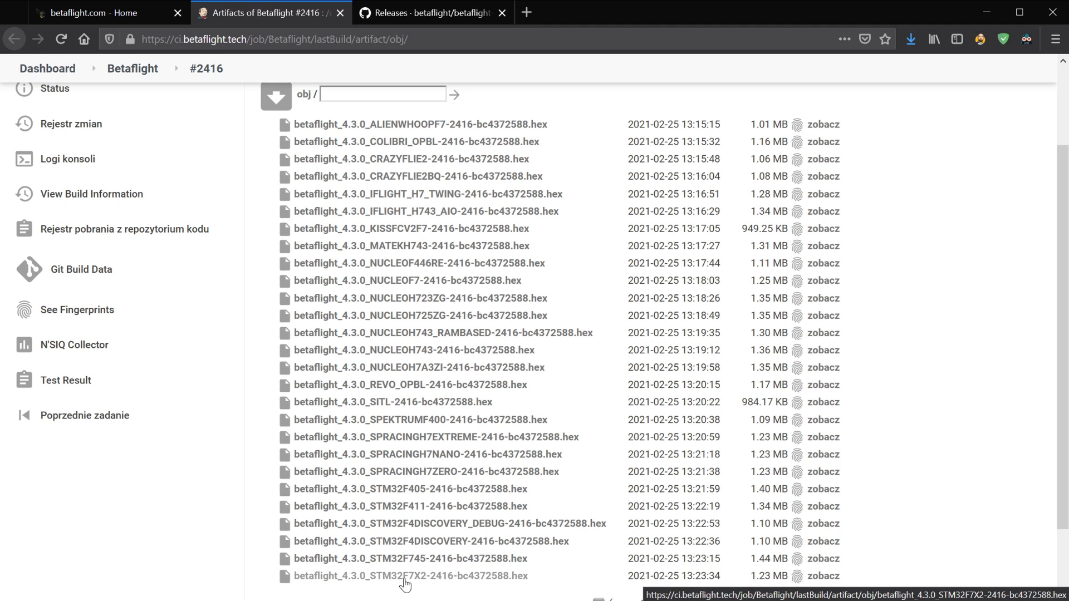
pyautogui.moveTo(410, 585)
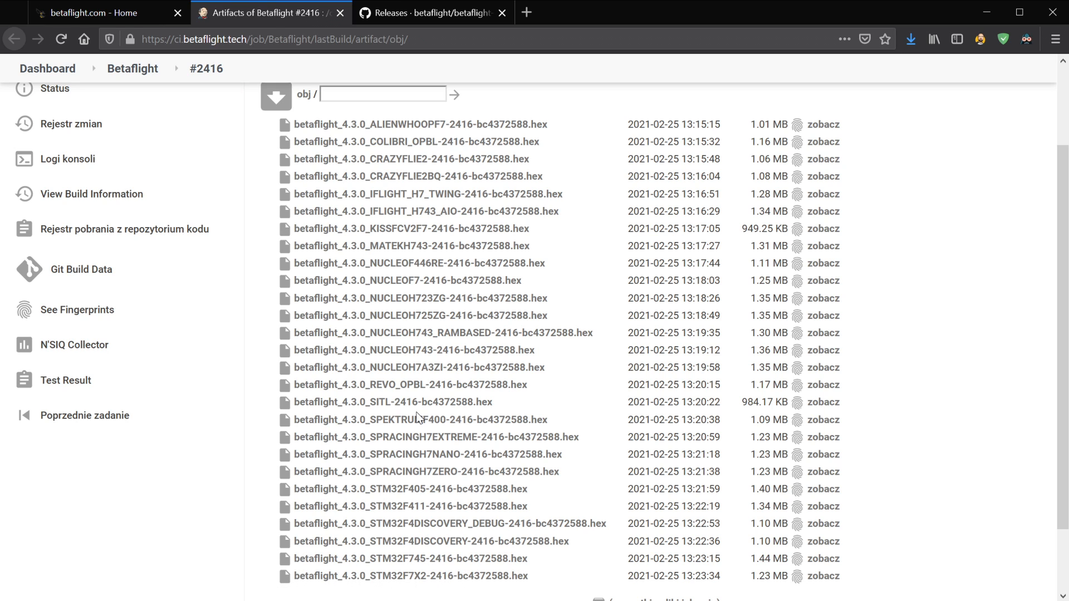
pyautogui.moveTo(413, 294)
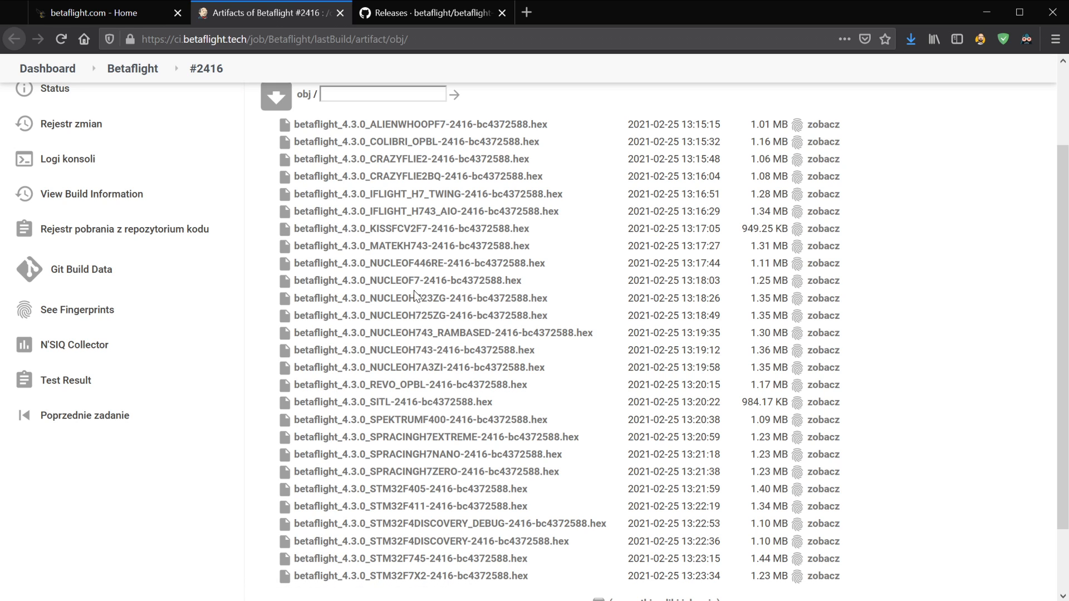
pyautogui.moveTo(379, 246)
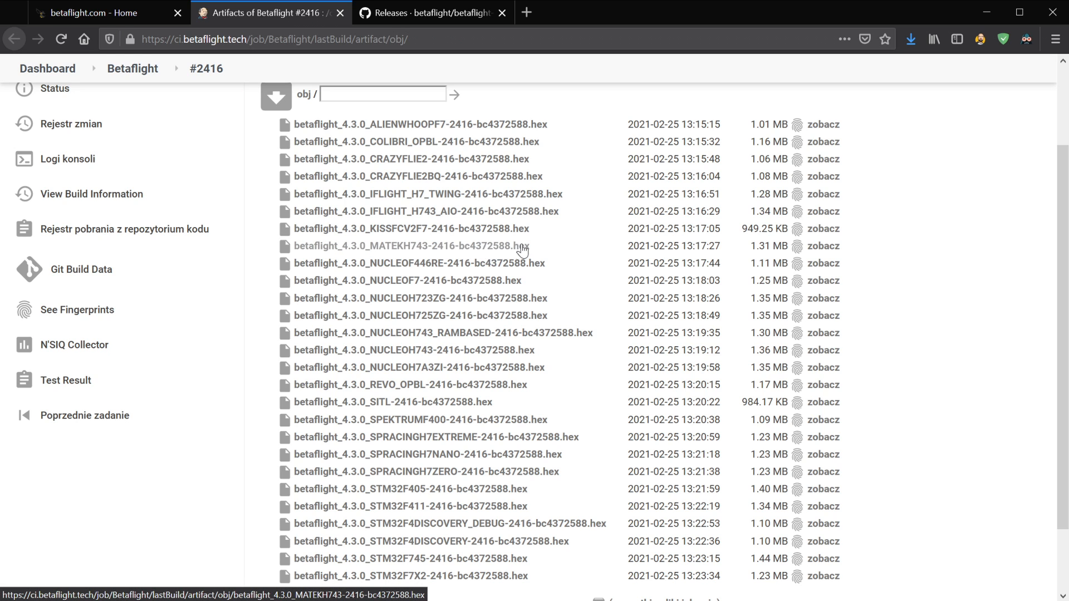
pyautogui.moveTo(394, 252)
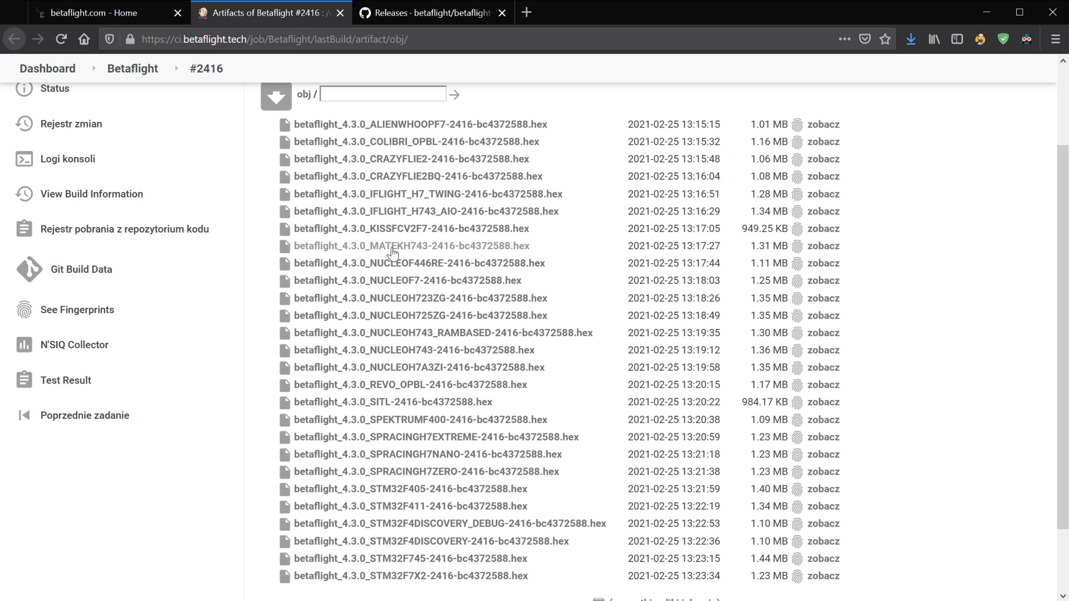
pyautogui.moveTo(409, 246)
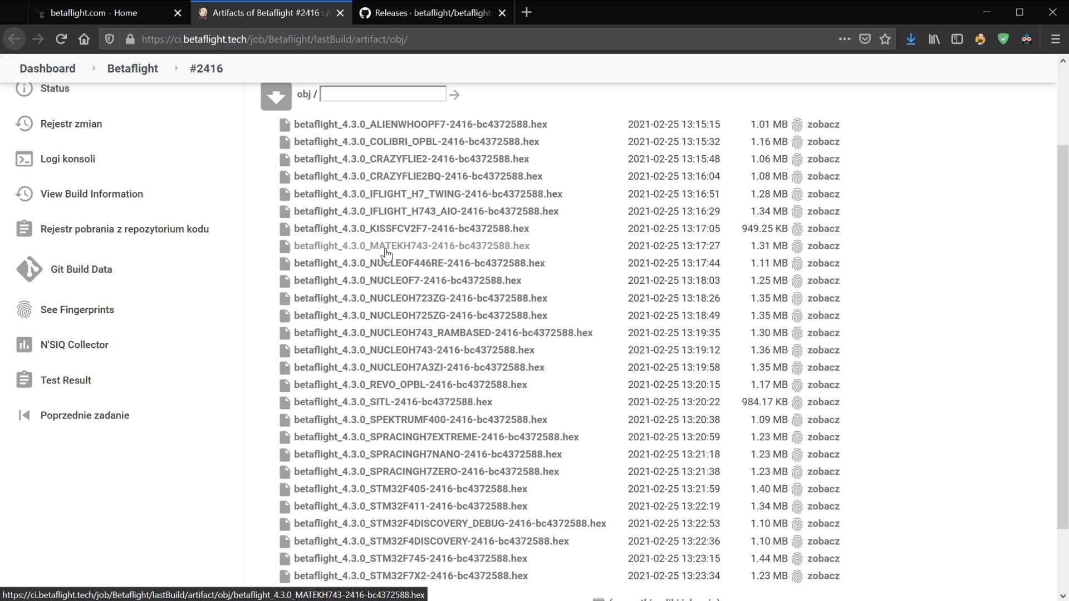
pyautogui.moveTo(433, 250)
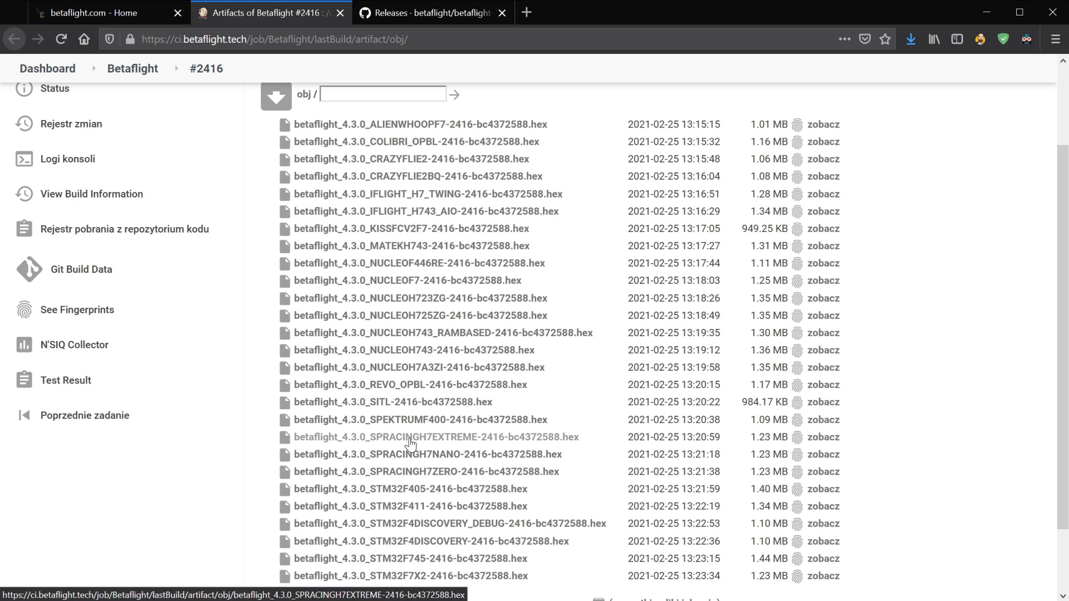
pyautogui.moveTo(447, 472)
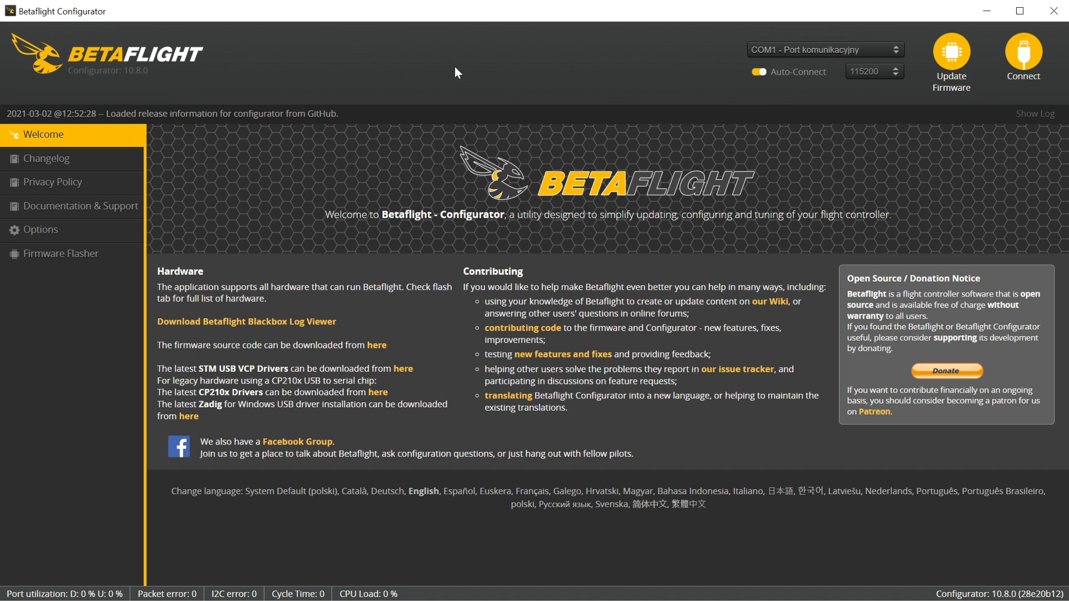
pyautogui.moveTo(145, 197)
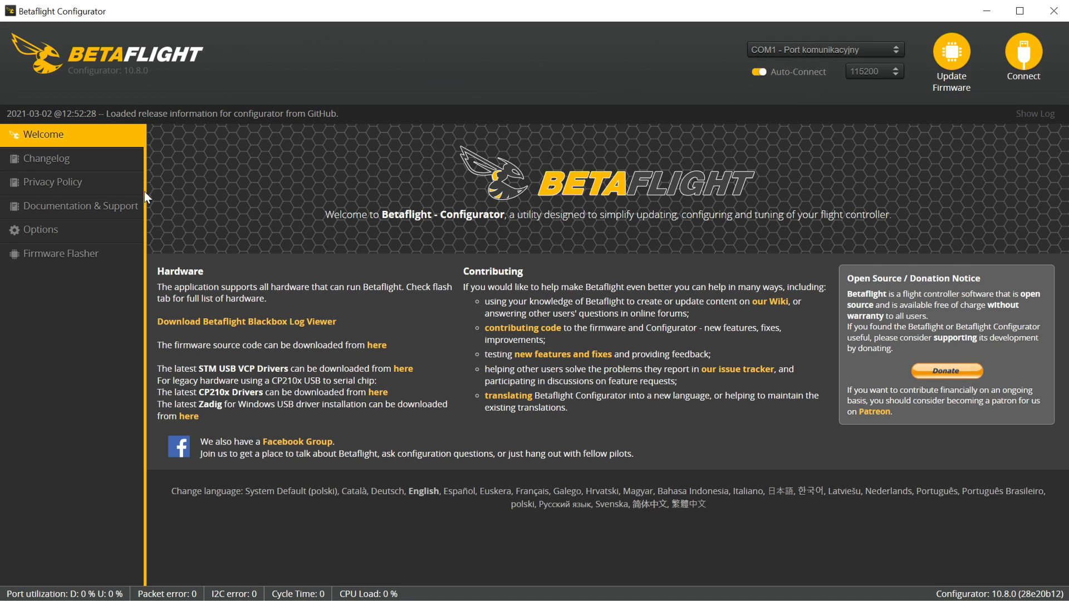
# In the Firmware Flasher, select board FOXEERF722V2 and firmware version 4.2.8.
pyautogui.click(62, 254)
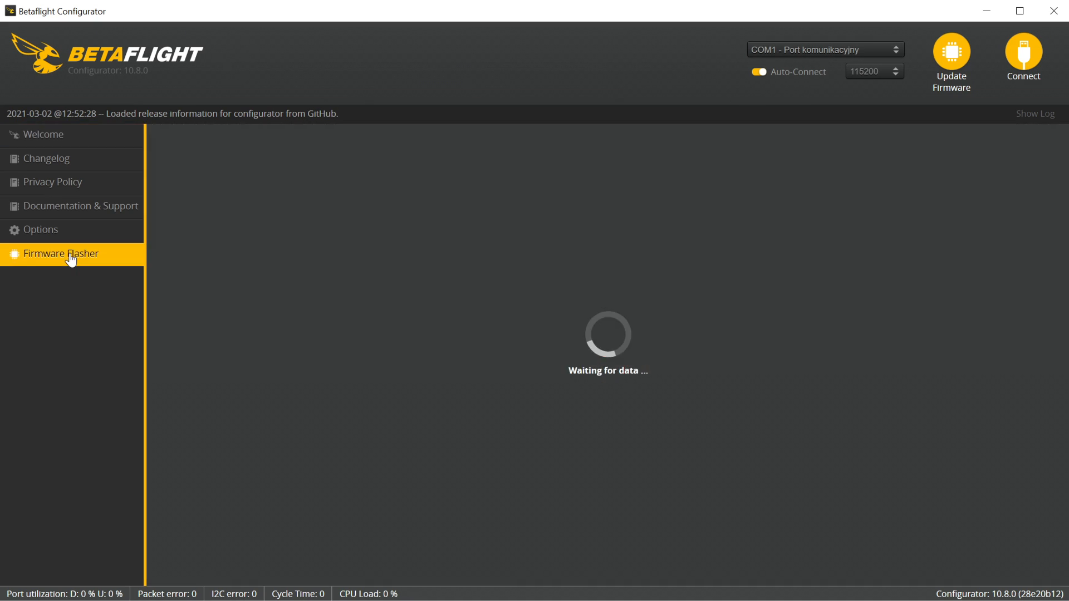
pyautogui.click(61, 252)
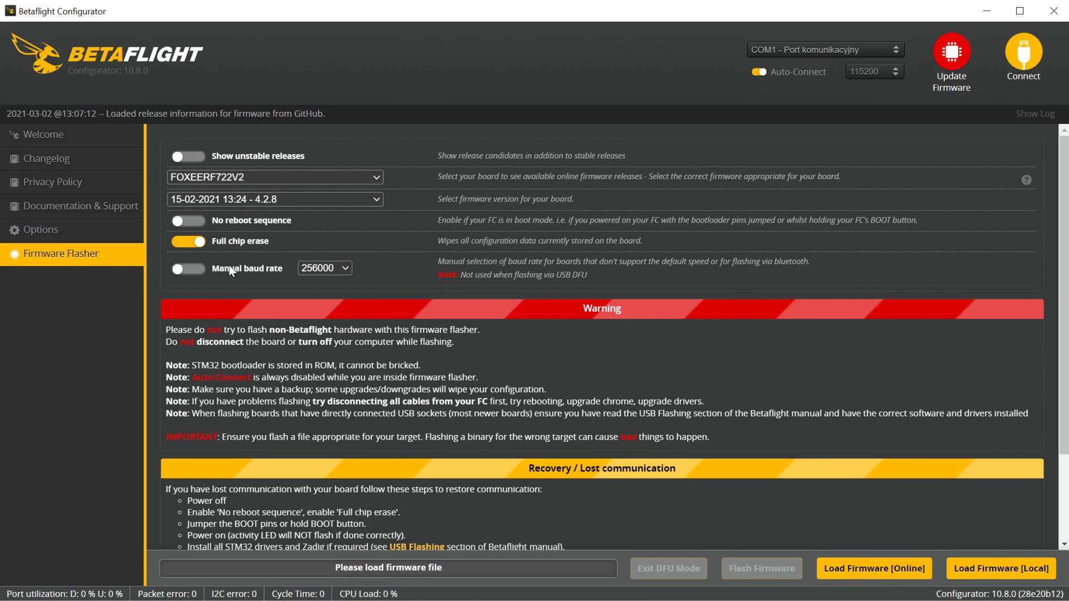
pyautogui.moveTo(232, 273)
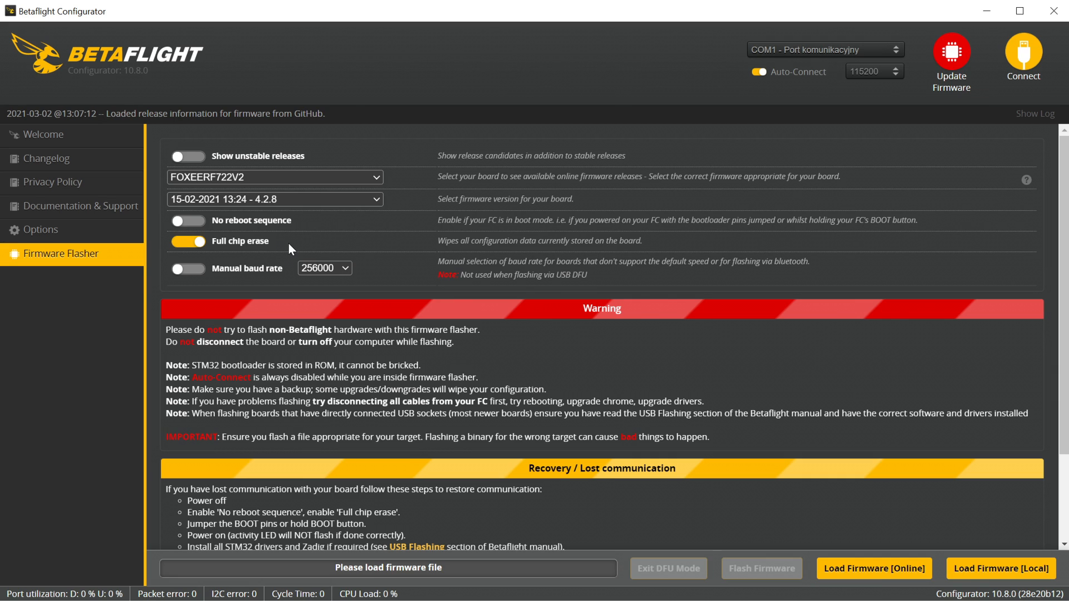
pyautogui.moveTo(392, 139)
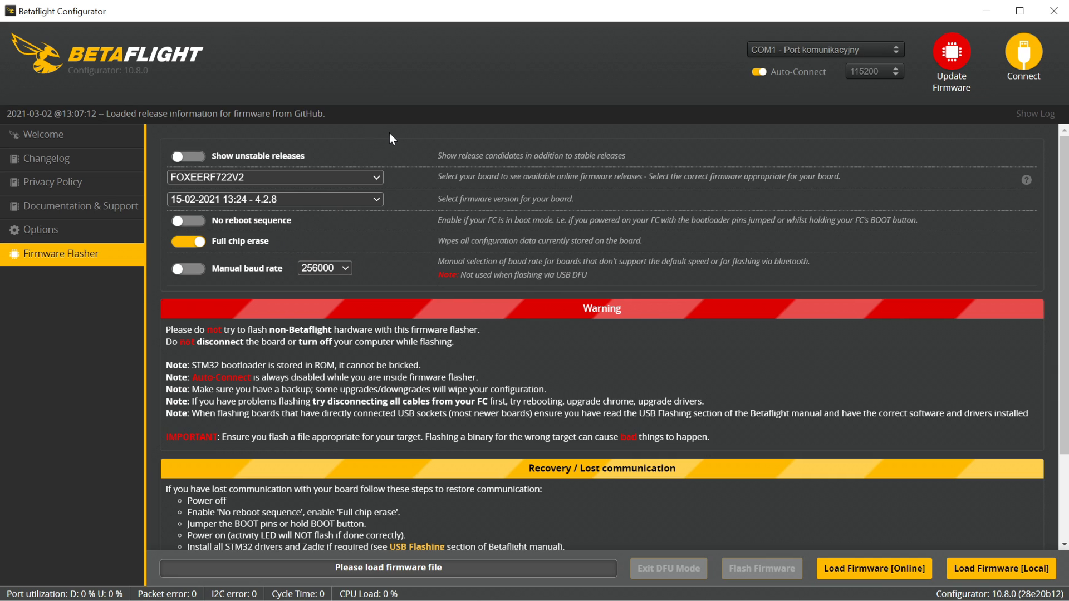
pyautogui.moveTo(395, 198)
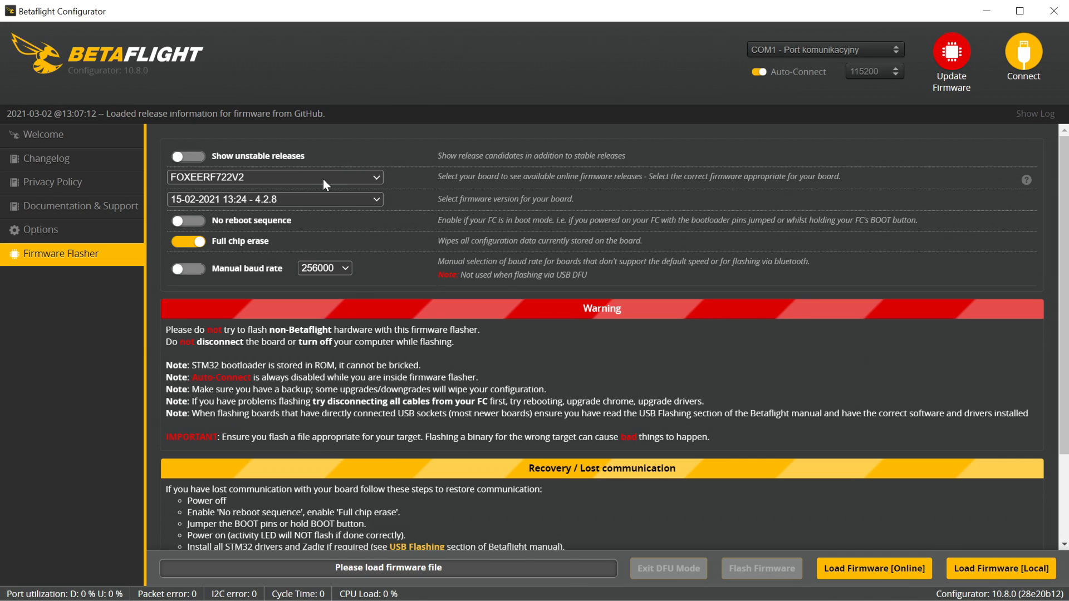
pyautogui.click(274, 177)
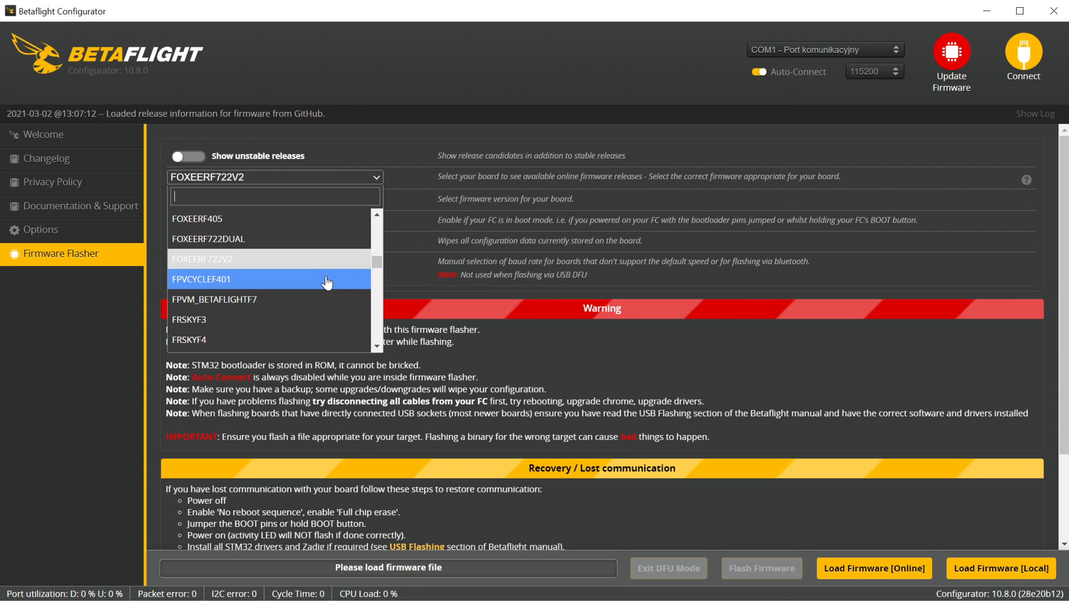
pyautogui.moveTo(290, 319)
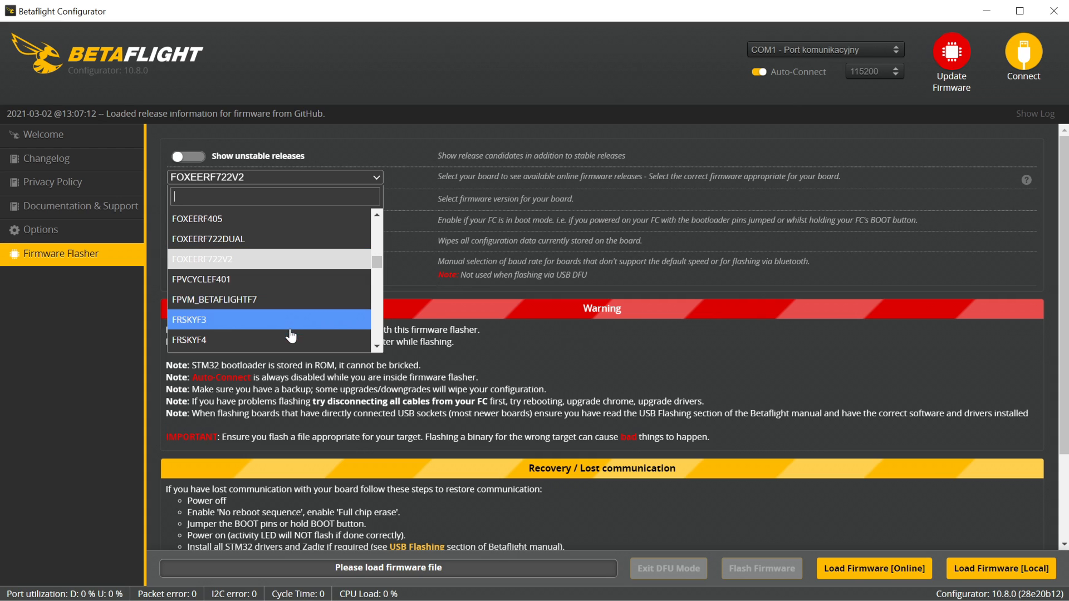
pyautogui.moveTo(202, 259)
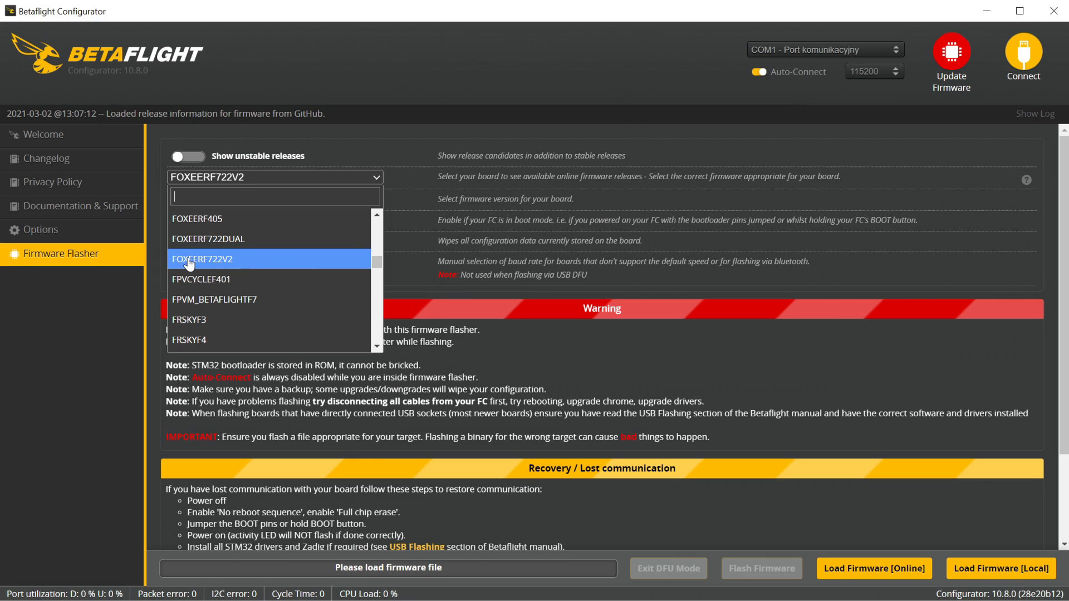
pyautogui.moveTo(200, 266)
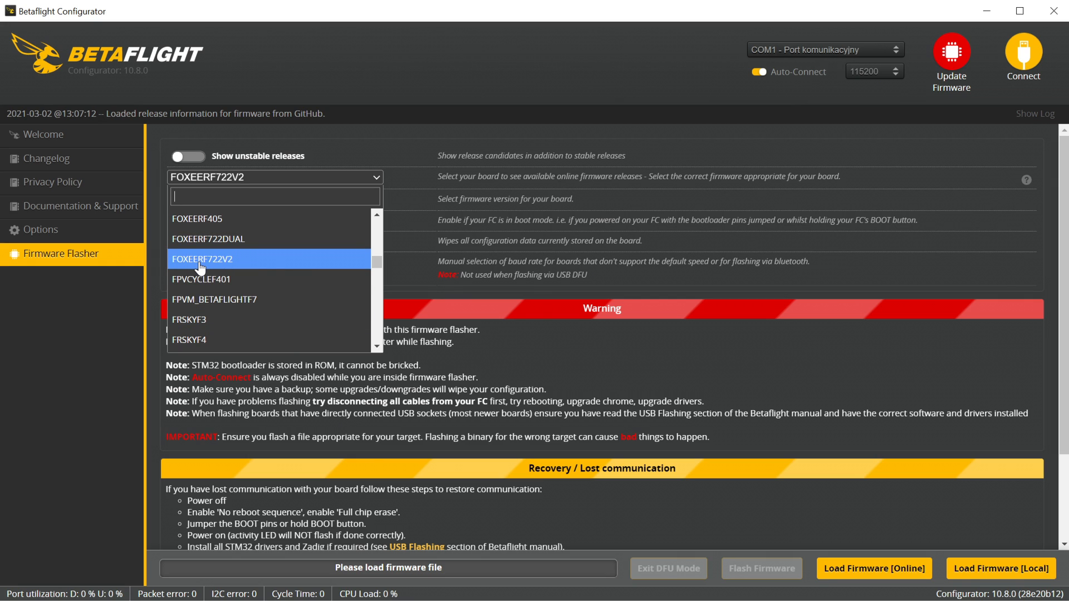
pyautogui.moveTo(247, 264)
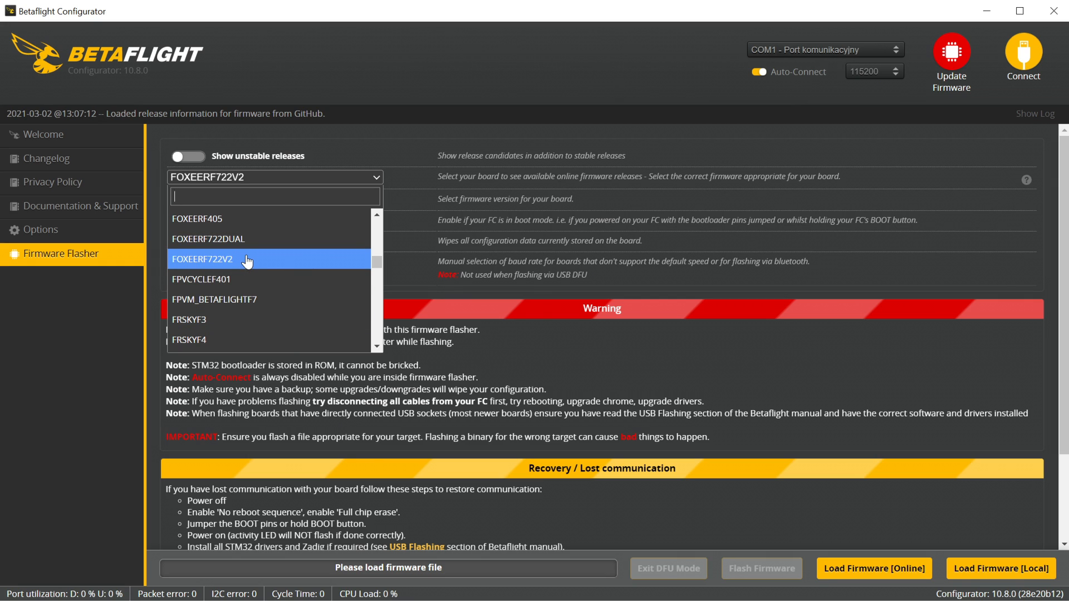
pyautogui.click(202, 259)
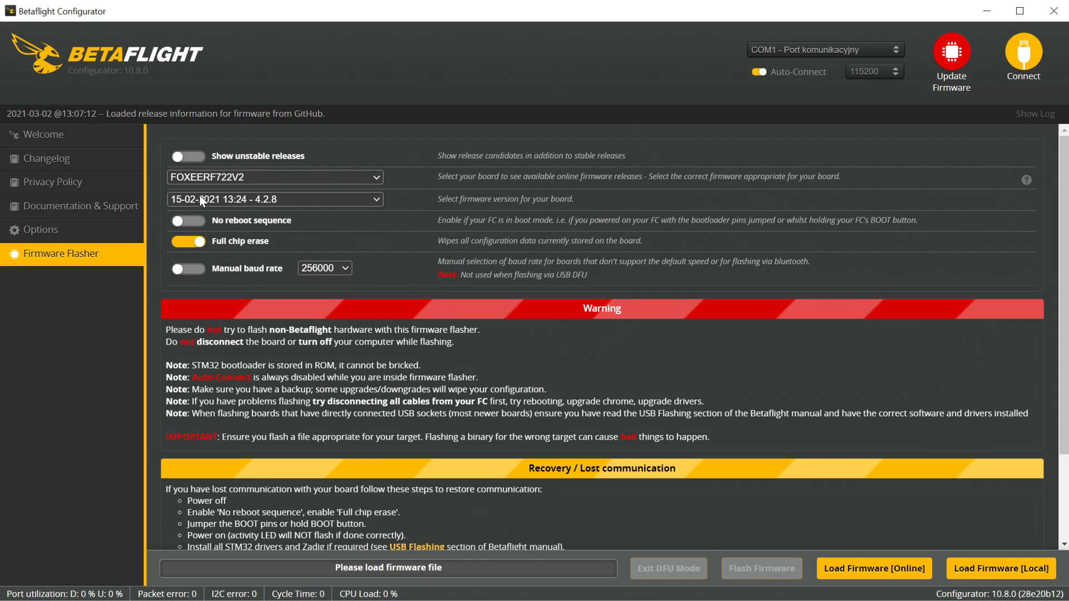
pyautogui.click(273, 199)
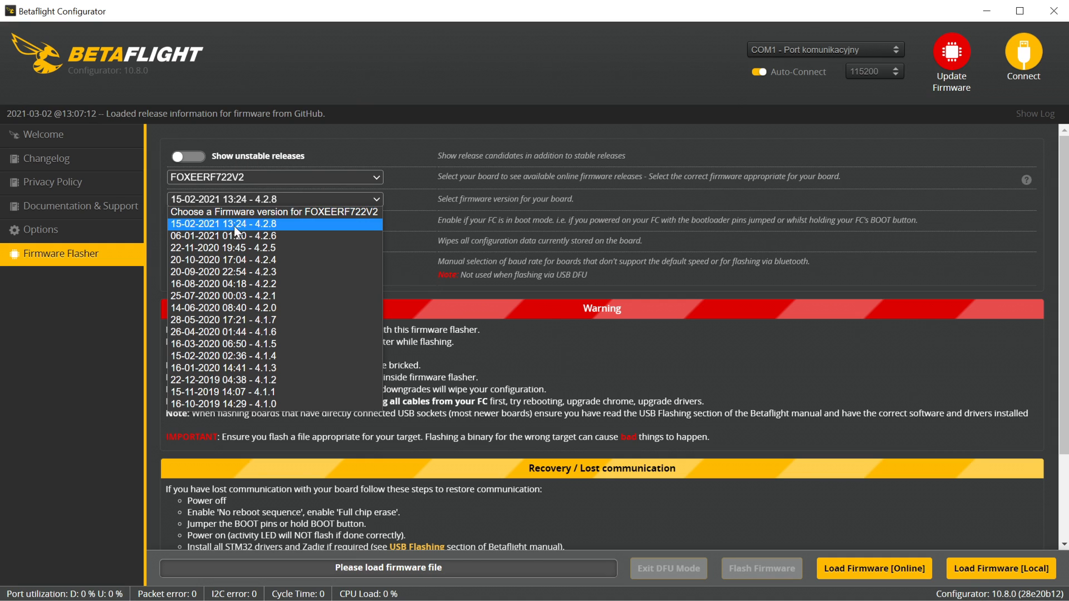
pyautogui.moveTo(295, 228)
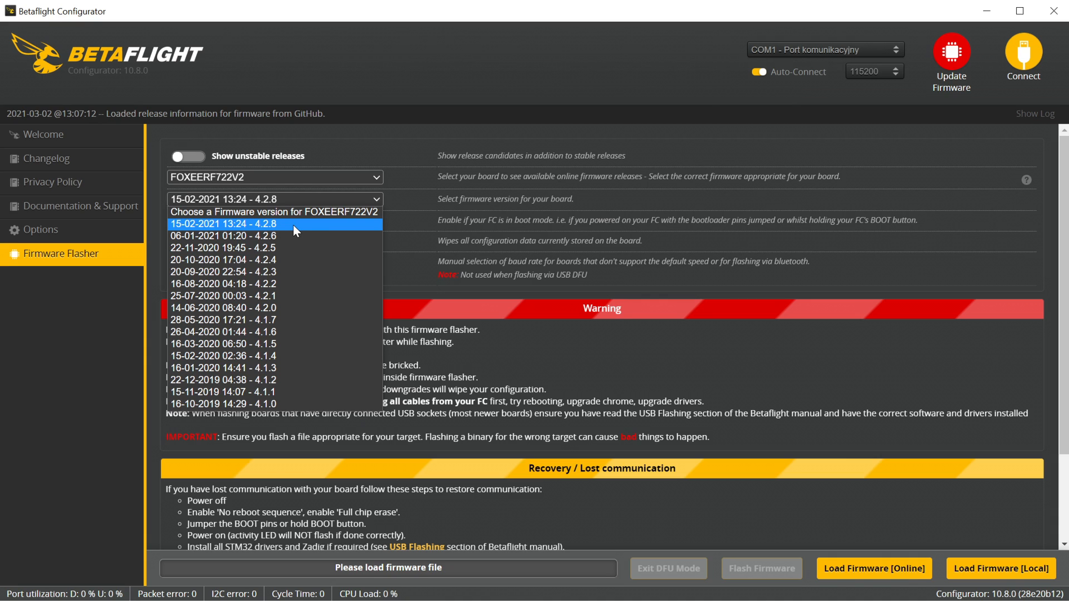
pyautogui.moveTo(300, 229)
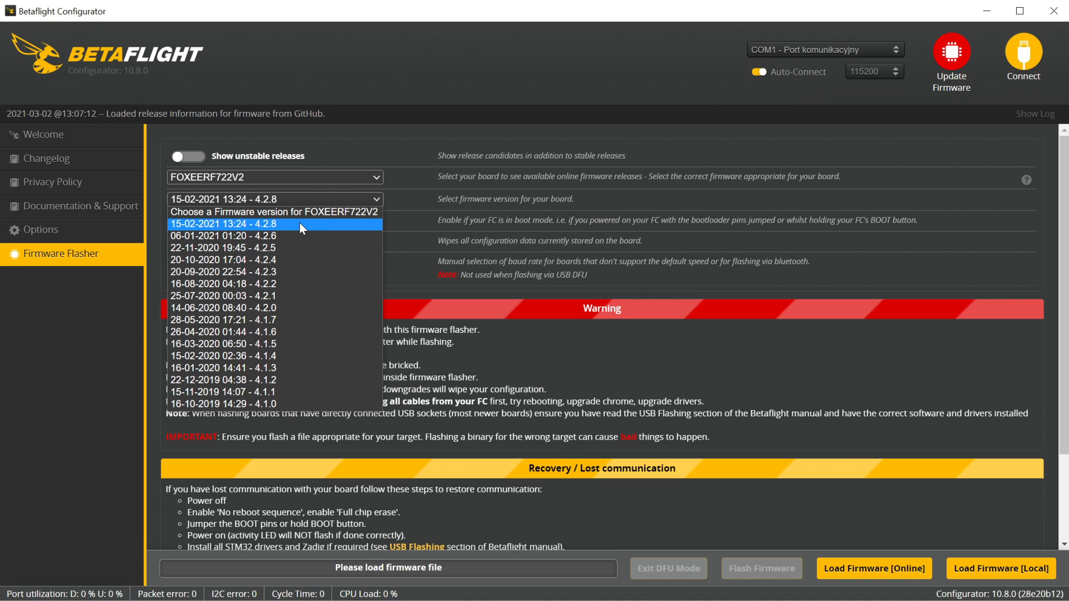
pyautogui.click(222, 224)
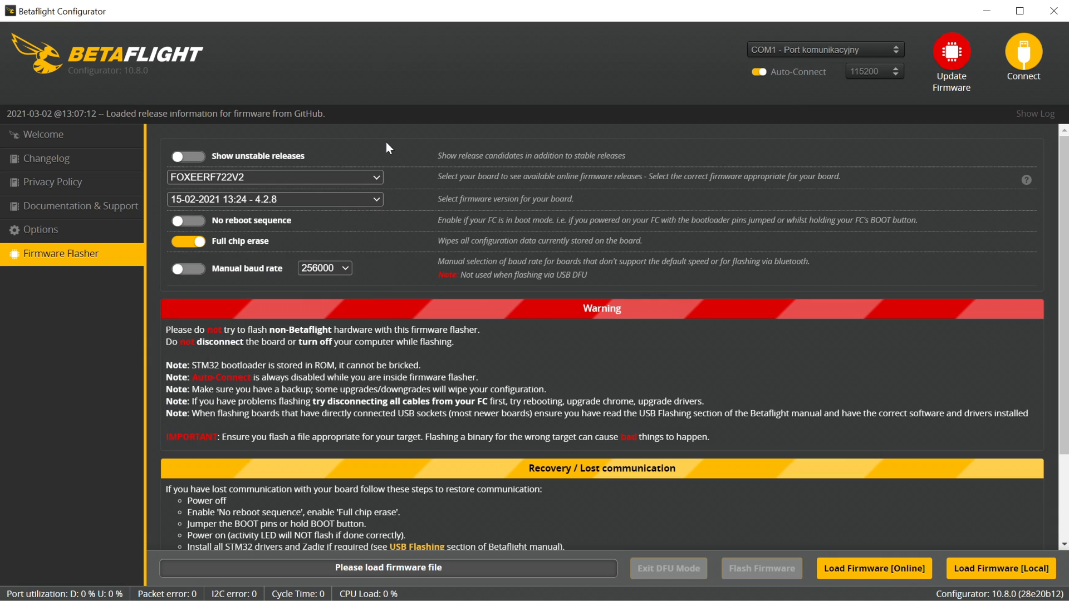
pyautogui.moveTo(368, 214)
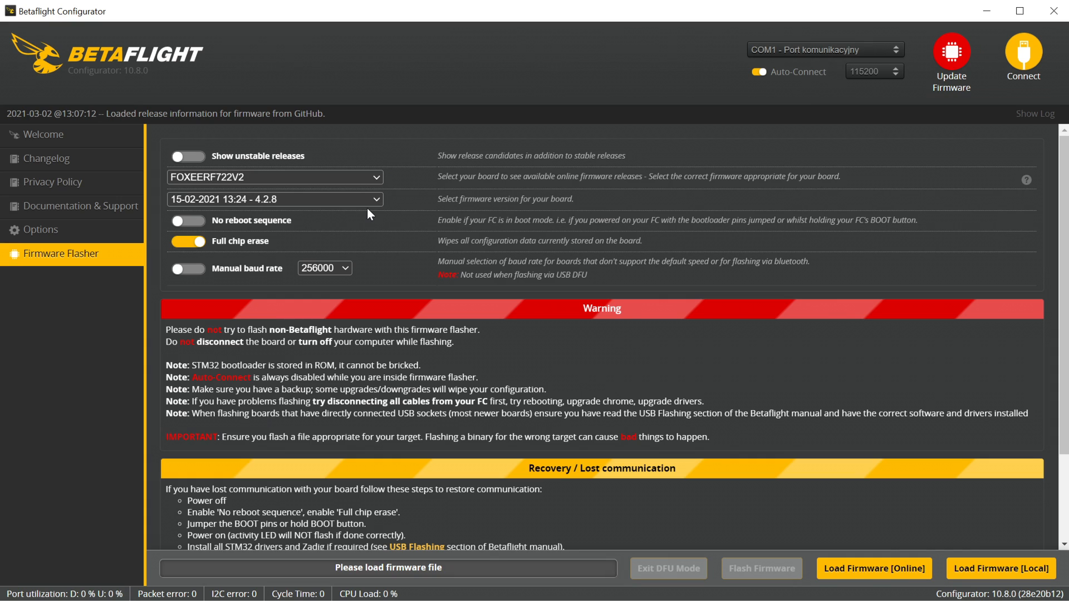
pyautogui.moveTo(211, 254)
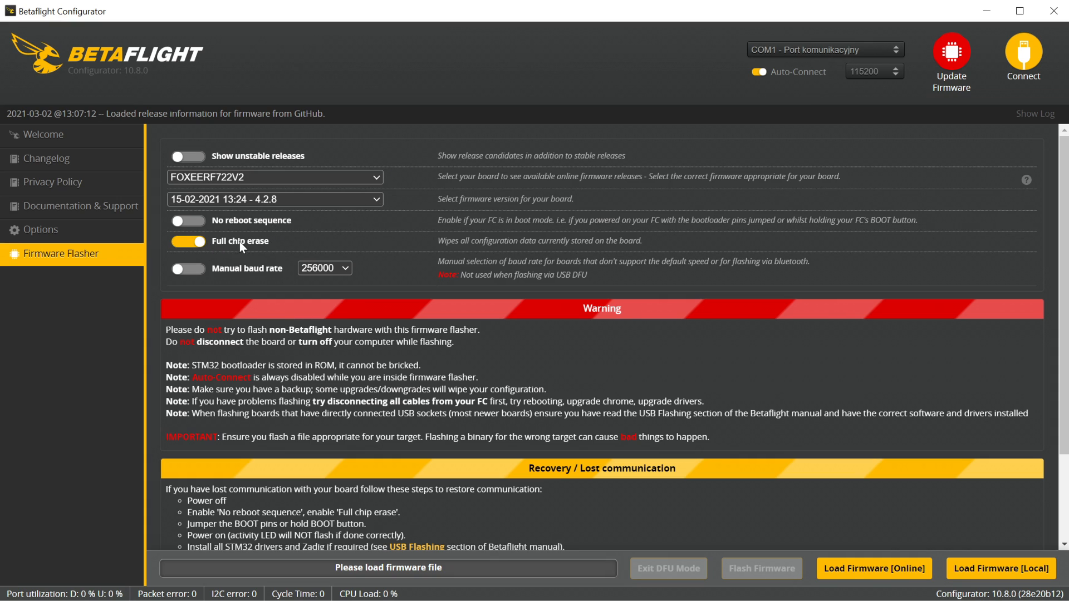
pyautogui.moveTo(186, 246)
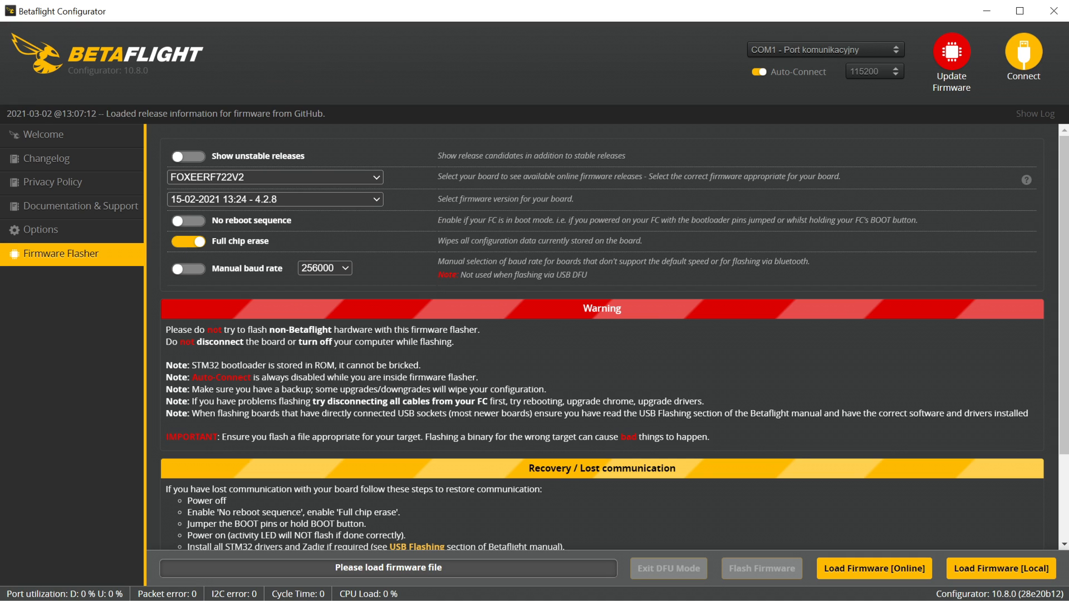
pyautogui.moveTo(1000, 568)
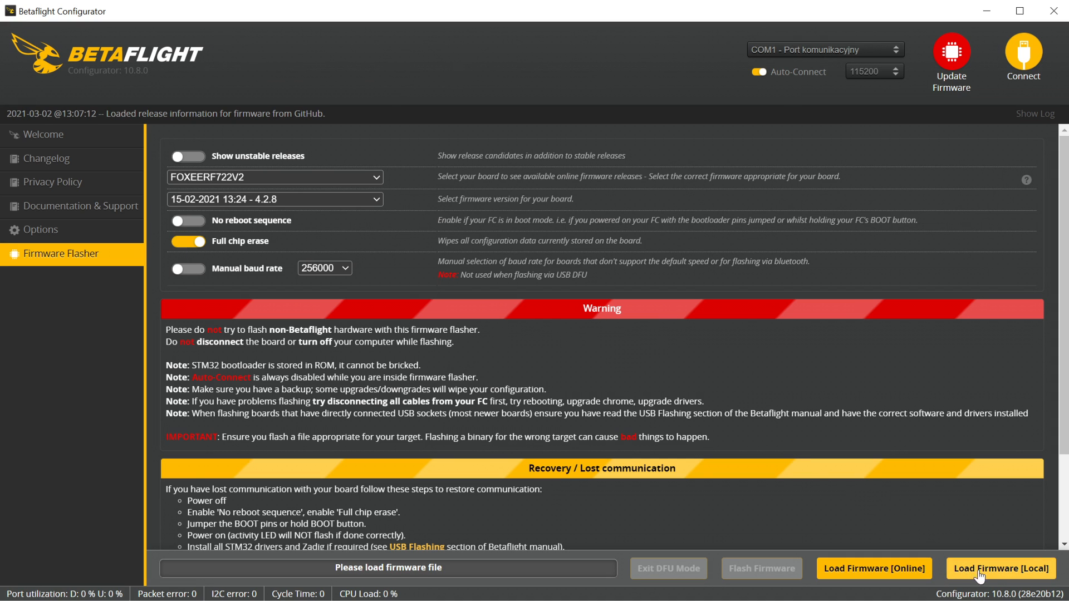
# Load the local betaflight_4.3.0 STM32F7X2 hex file as firmware.
pyautogui.click(1000, 568)
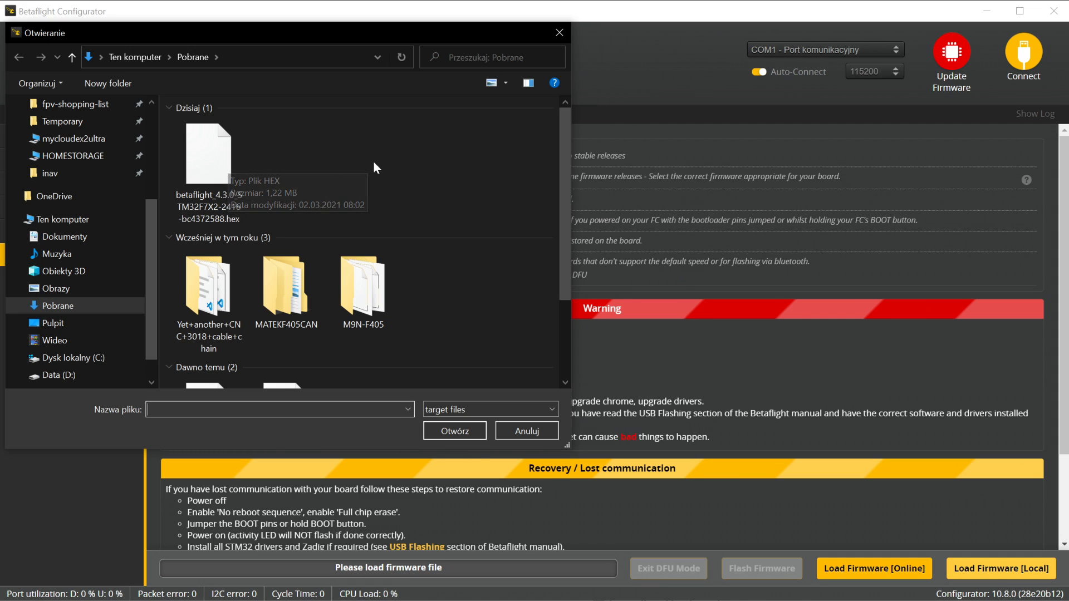
pyautogui.click(208, 152)
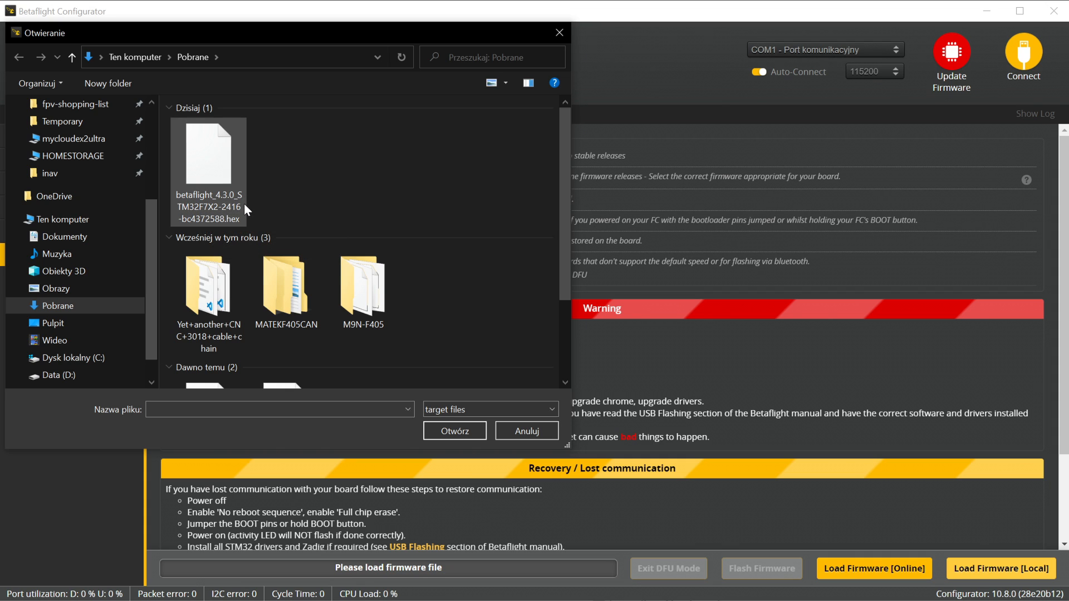
pyautogui.moveTo(198, 211)
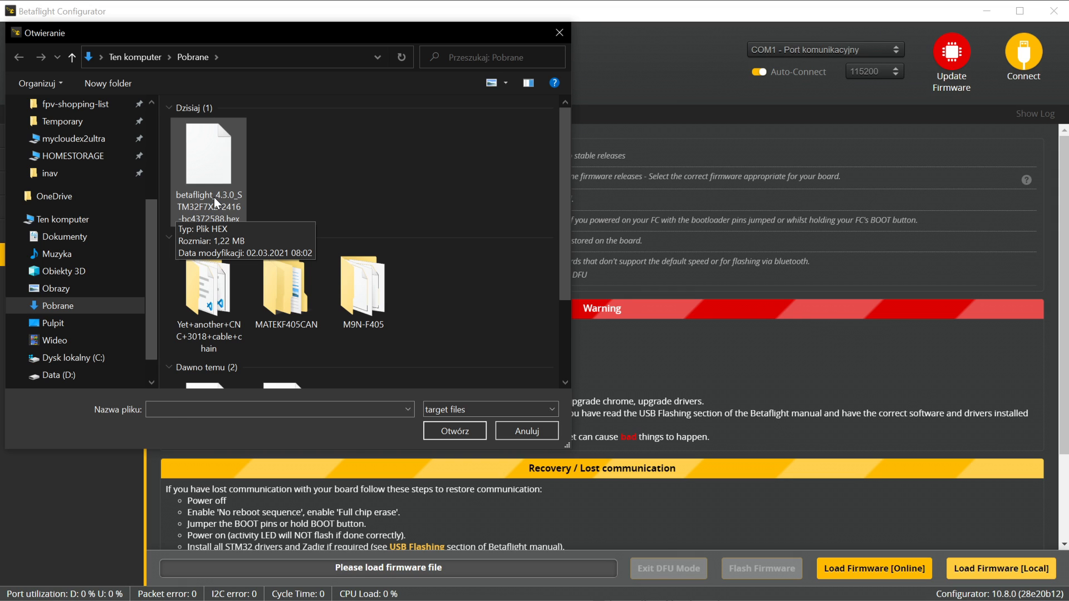
pyautogui.click(454, 430)
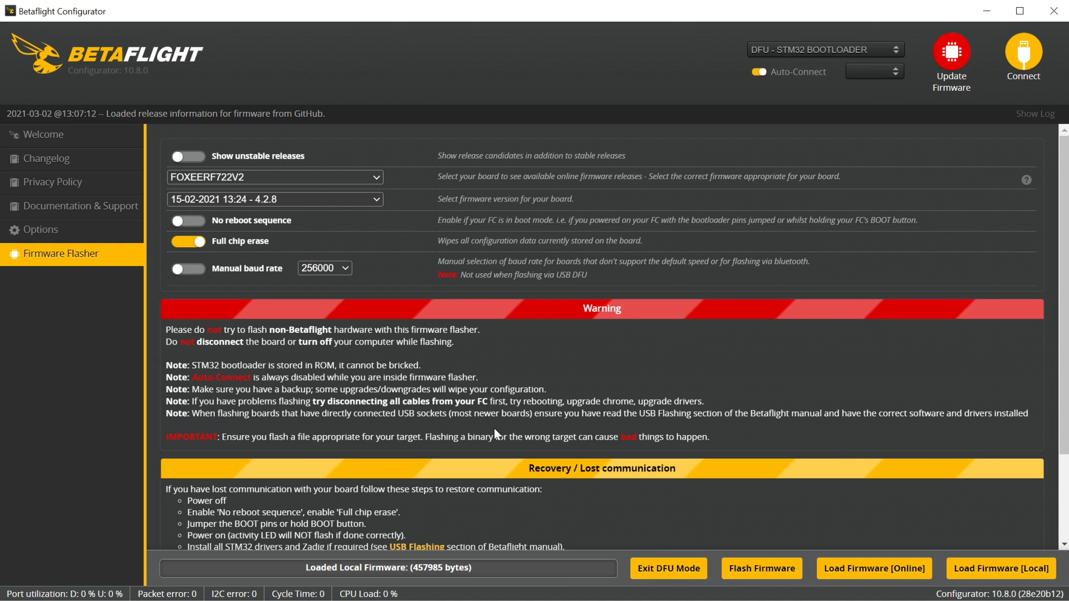
pyautogui.moveTo(847, 65)
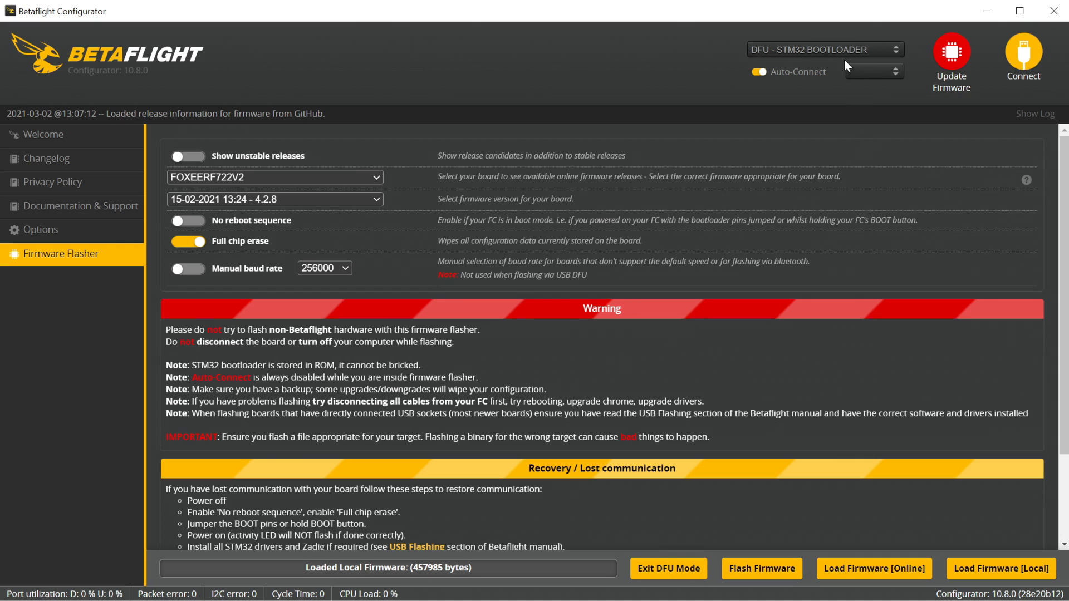
pyautogui.moveTo(741, 82)
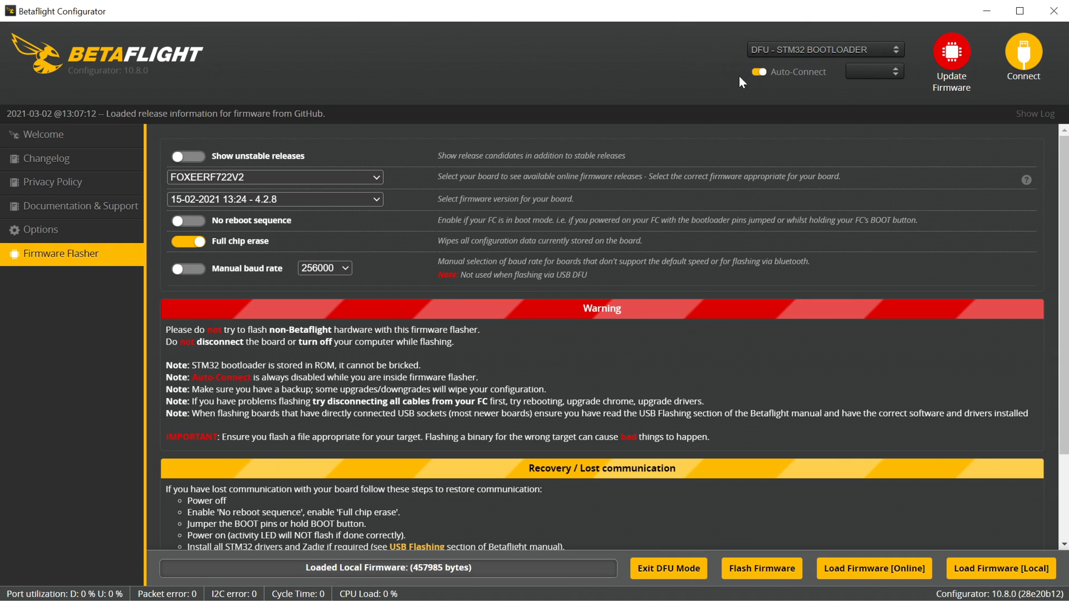
pyautogui.moveTo(750, 57)
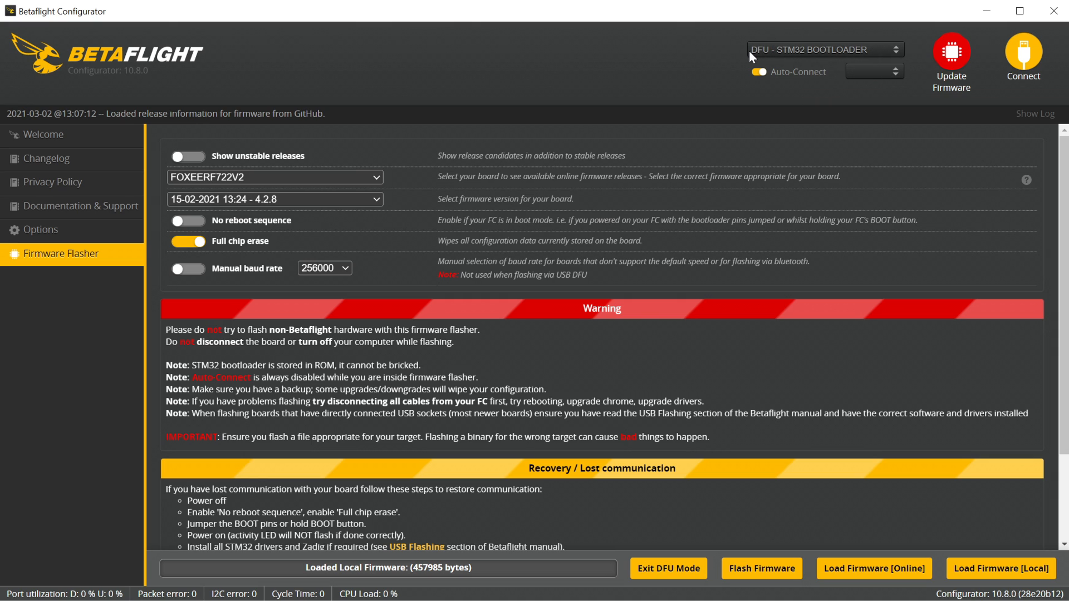
pyautogui.moveTo(873, 71)
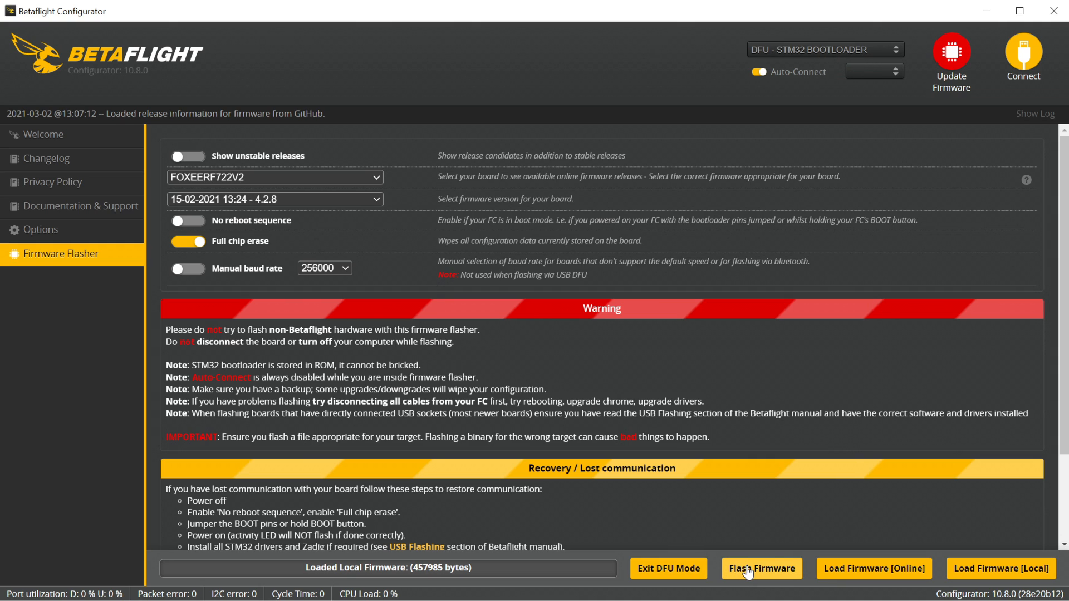
# Flash the loaded 4.3.0 firmware and wait for Programming: SUCCESSFUL.
pyautogui.click(762, 568)
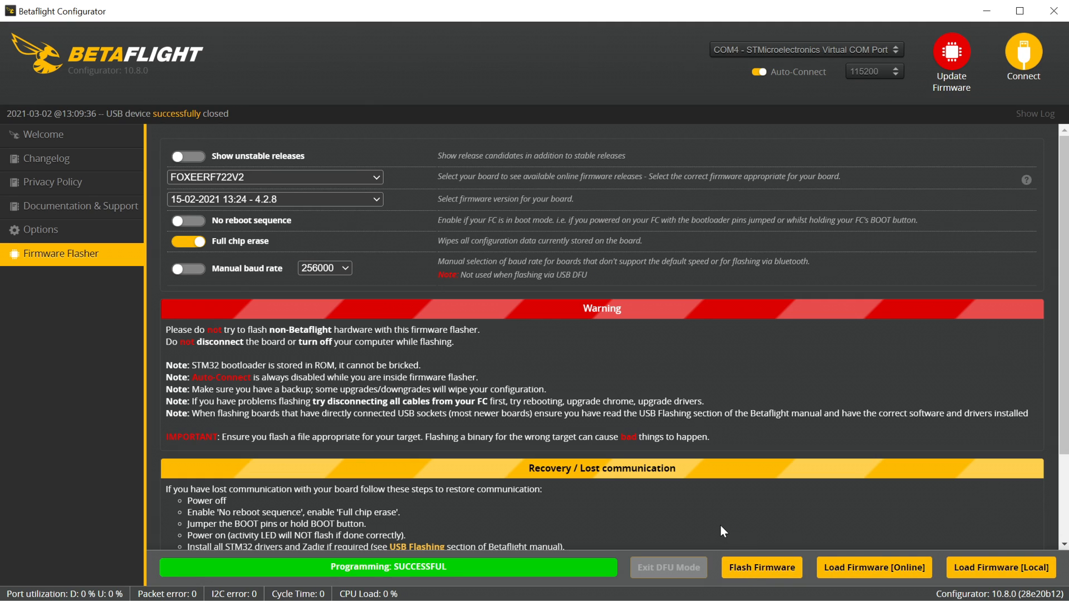
pyautogui.moveTo(629, 494)
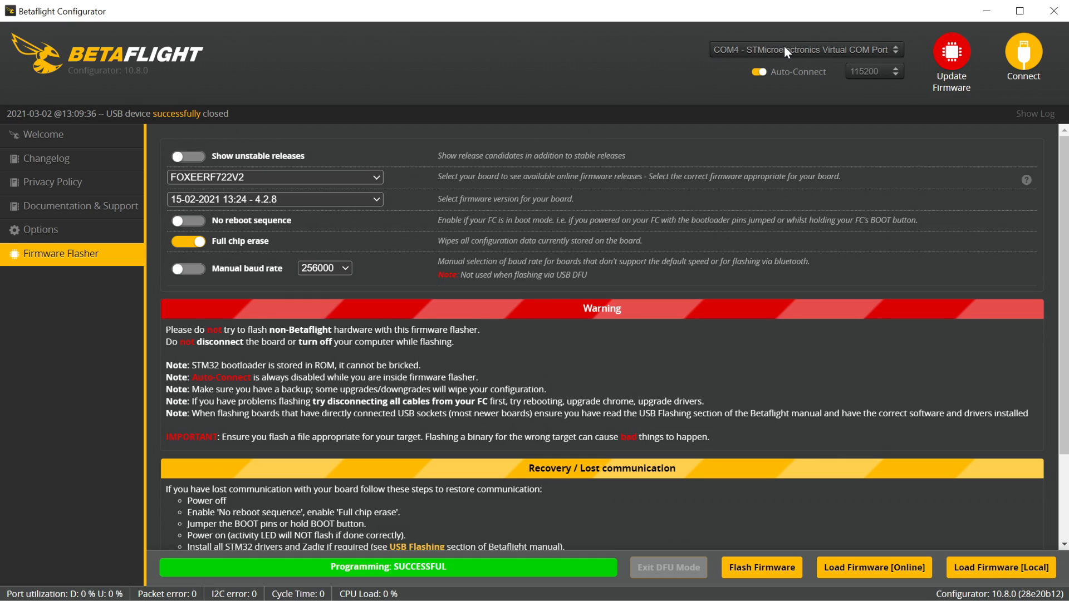
pyautogui.moveTo(810, 54)
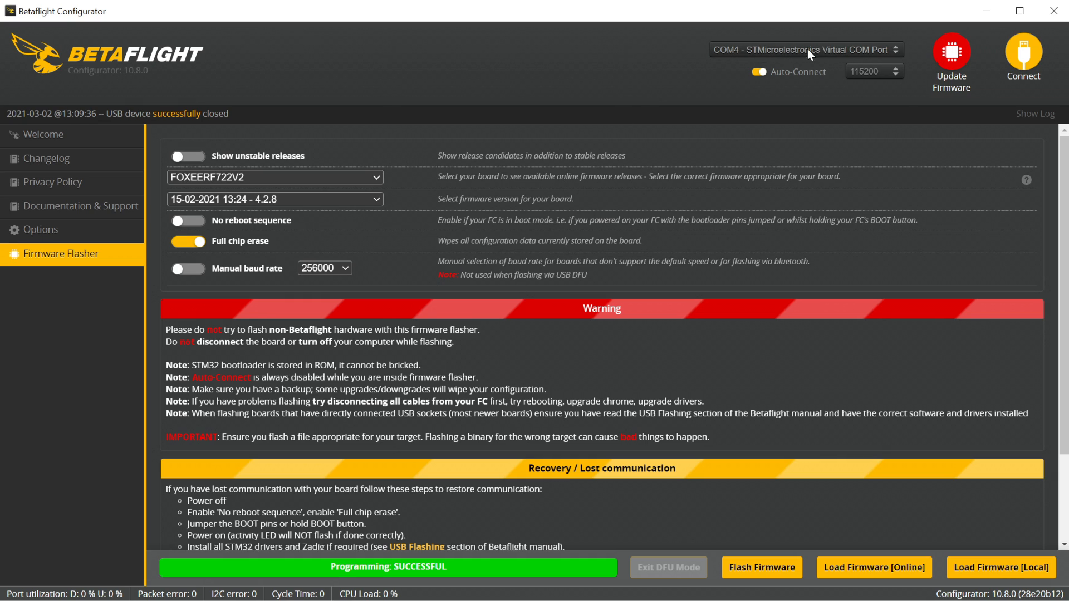
pyautogui.click(804, 49)
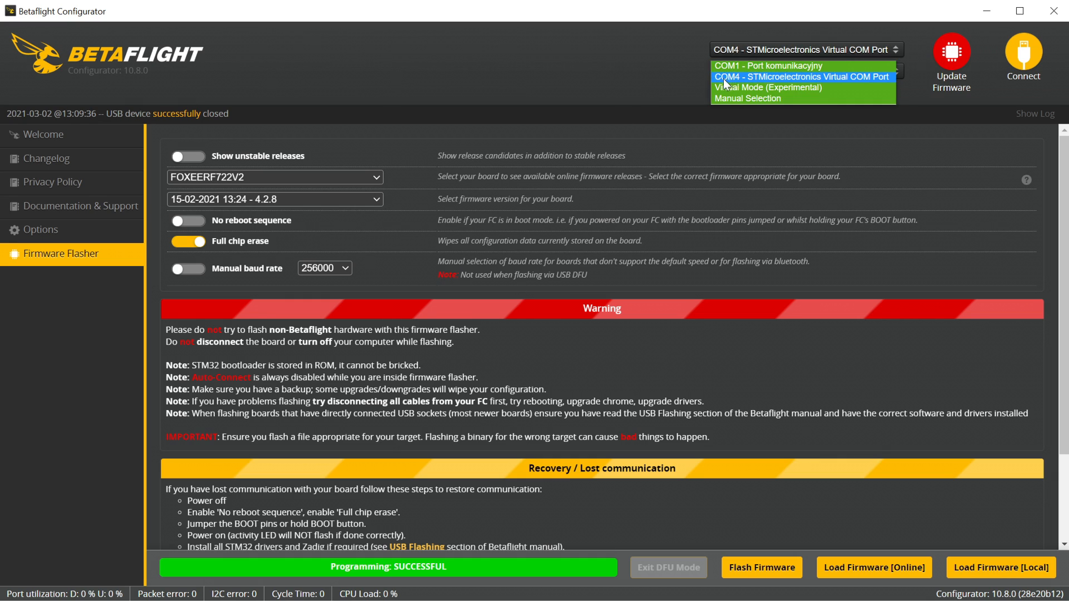
pyautogui.moveTo(732, 83)
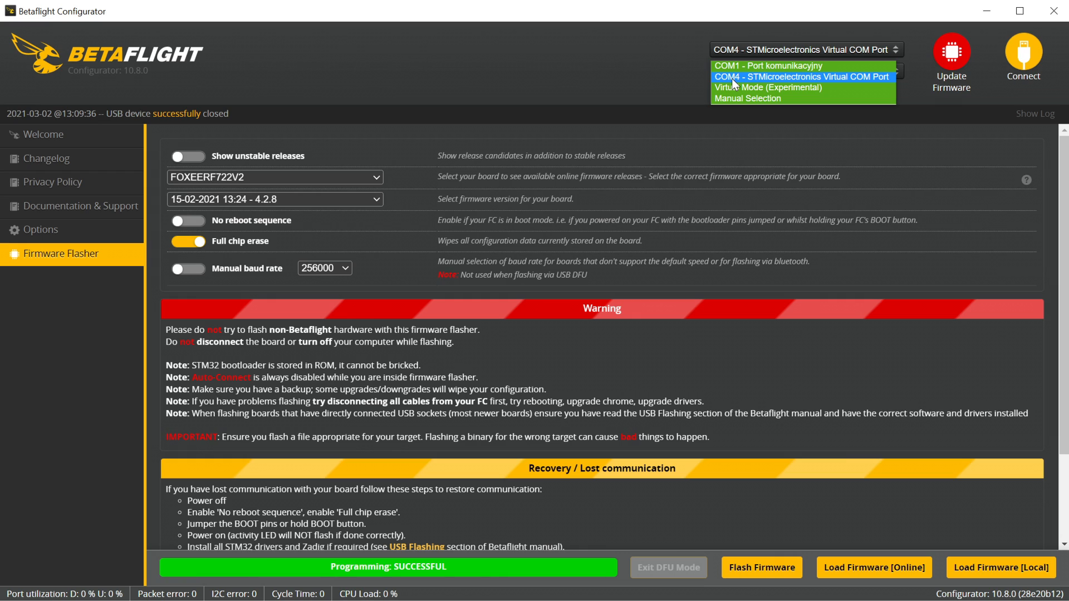
pyautogui.click(801, 77)
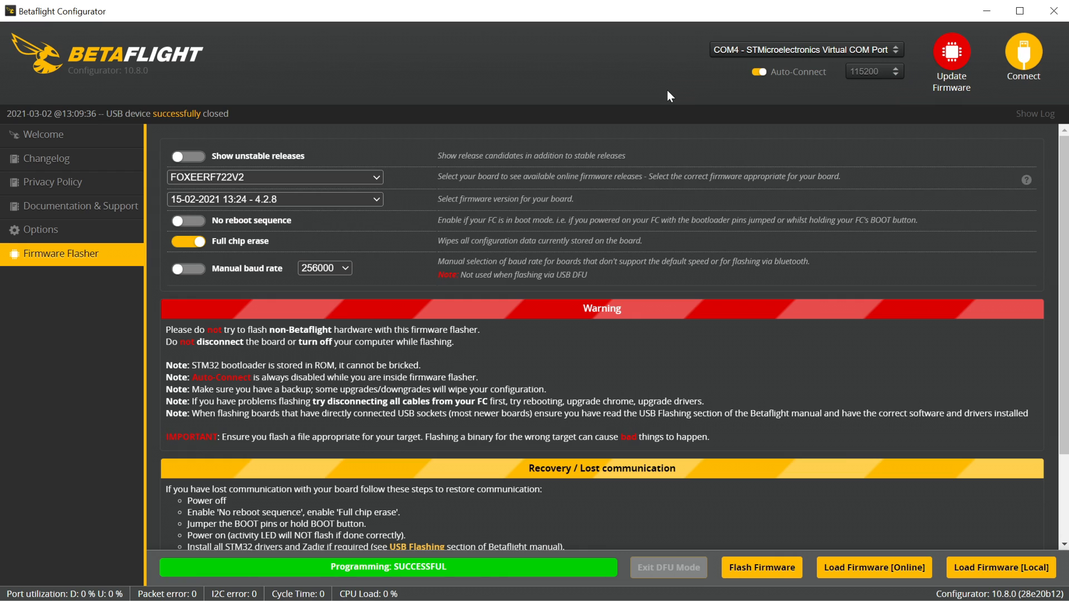
pyautogui.moveTo(683, 84)
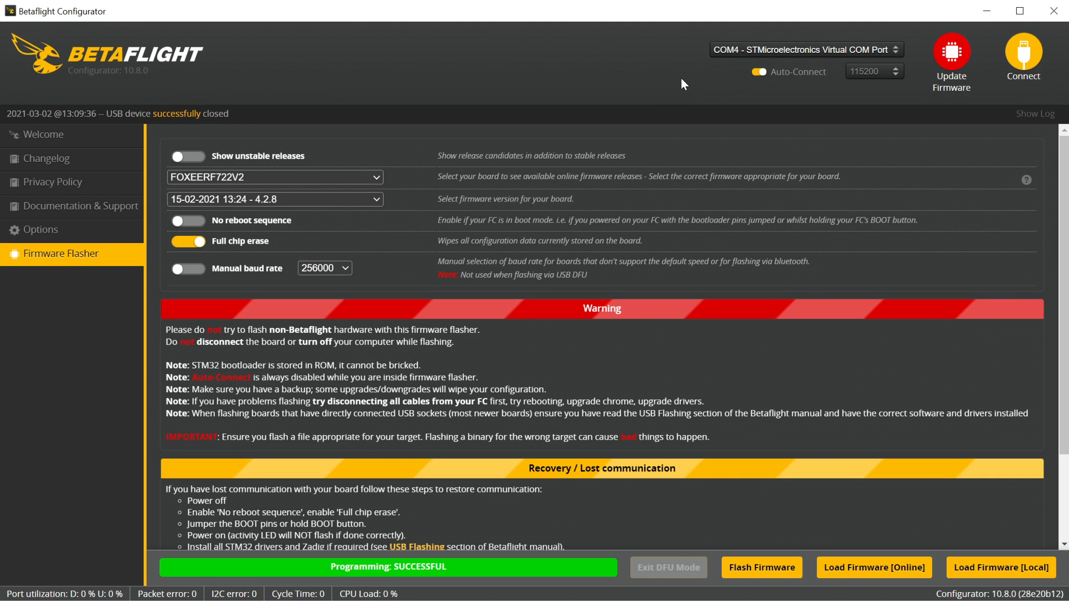
pyautogui.moveTo(1023, 52)
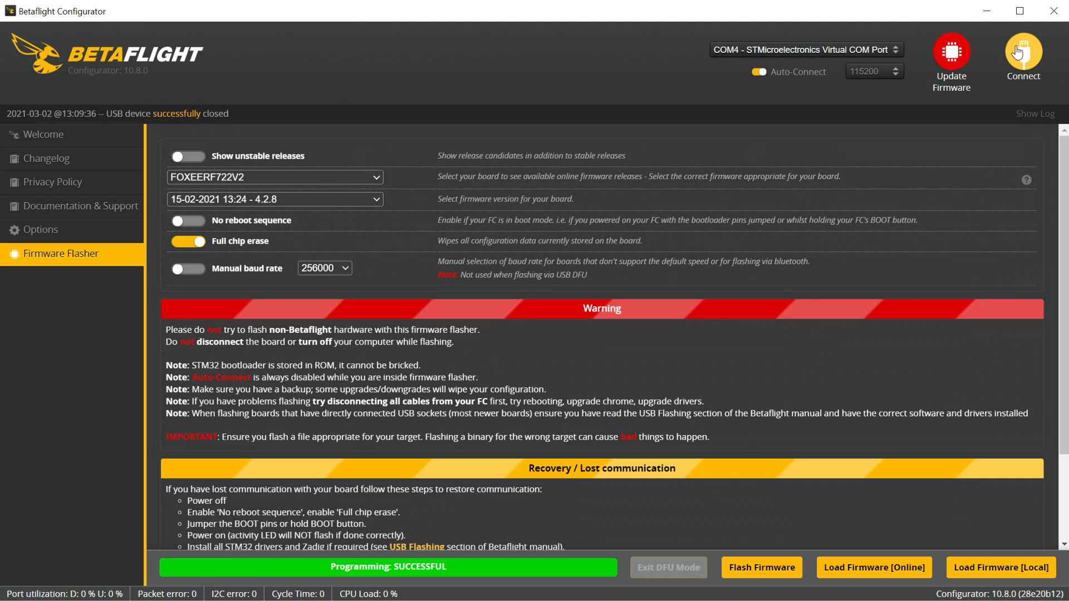
# Connect, apply the board's custom defaults, reconnect, and close the configuration warning.
pyautogui.click(1023, 57)
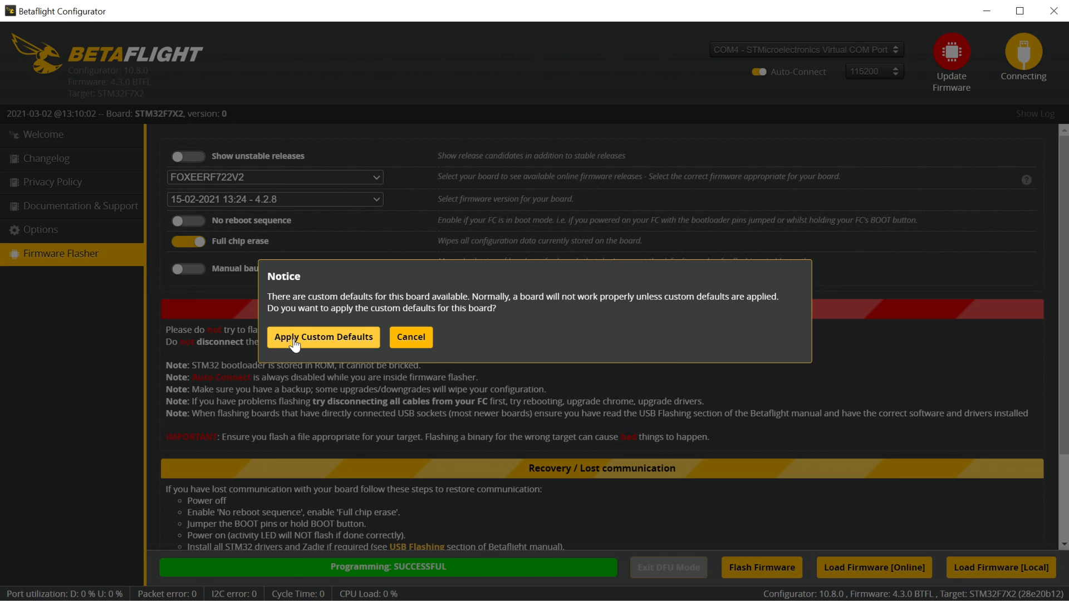
pyautogui.click(410, 337)
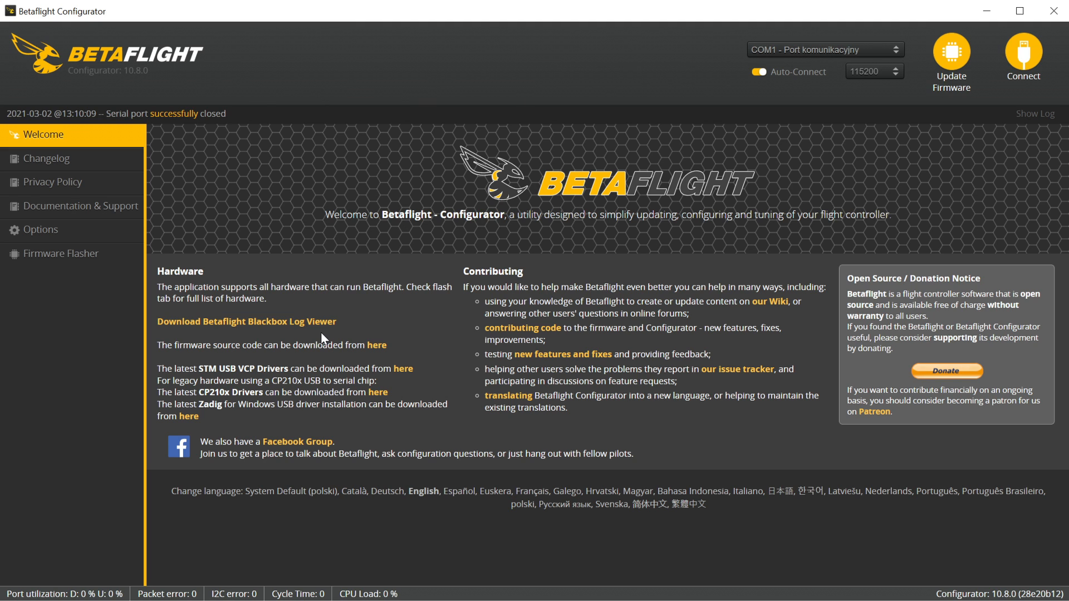
pyautogui.click(1022, 58)
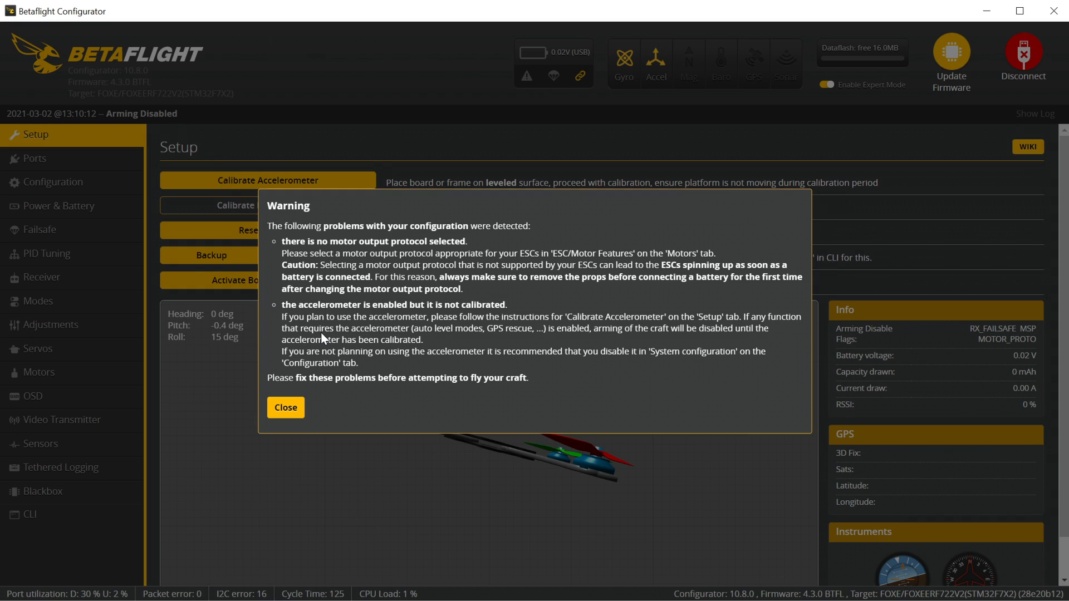
pyautogui.moveTo(323, 340)
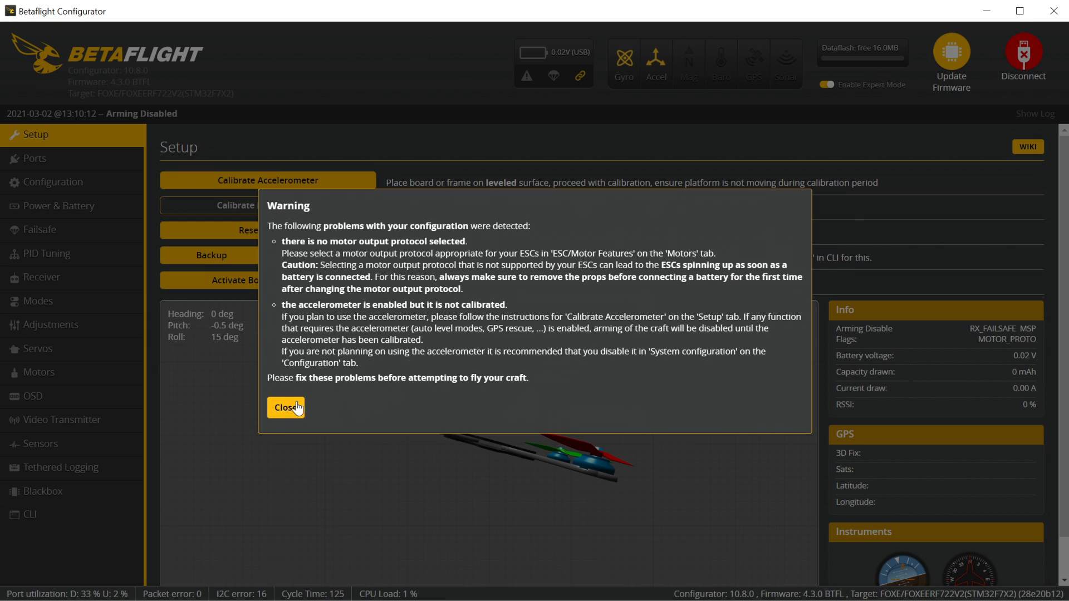
pyautogui.click(285, 406)
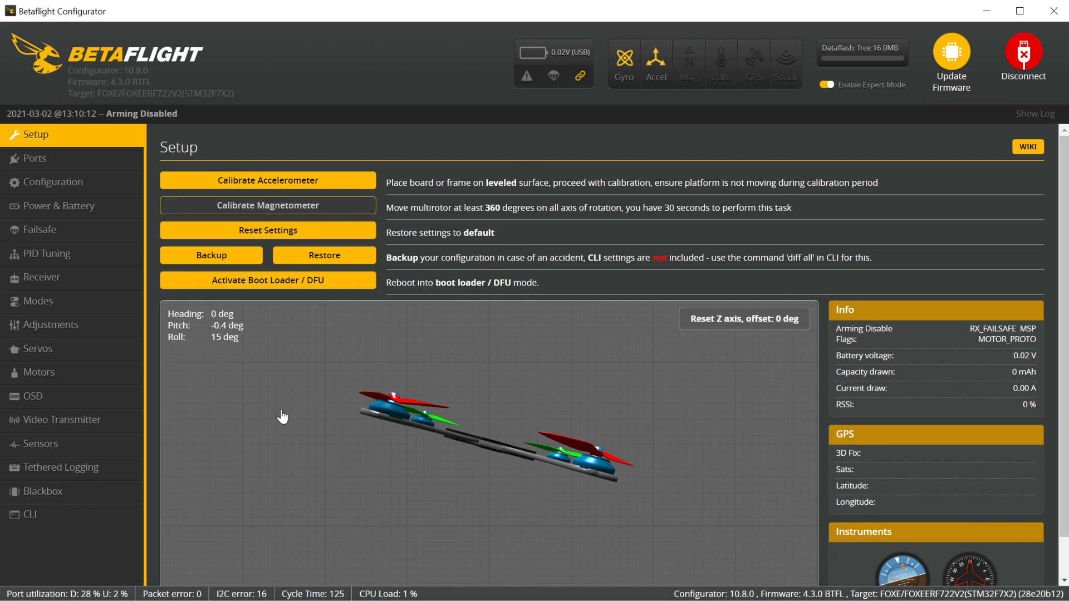
pyautogui.moveTo(31, 514)
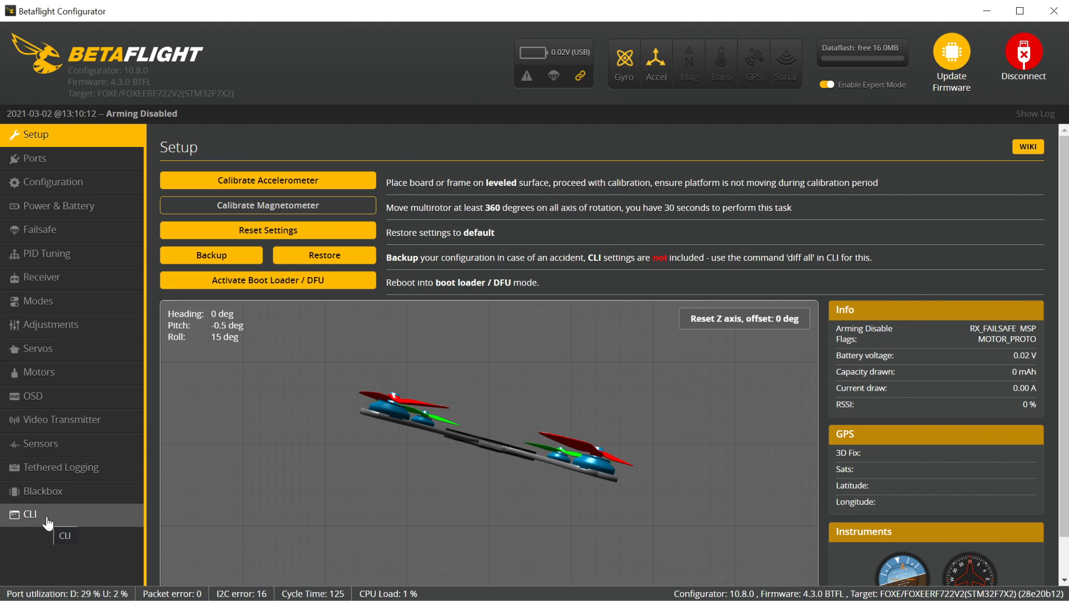
# Run 'status' and 'version' in the CLI to confirm 4.3.0 on FOXEERF722V2.
pyautogui.click(28, 513)
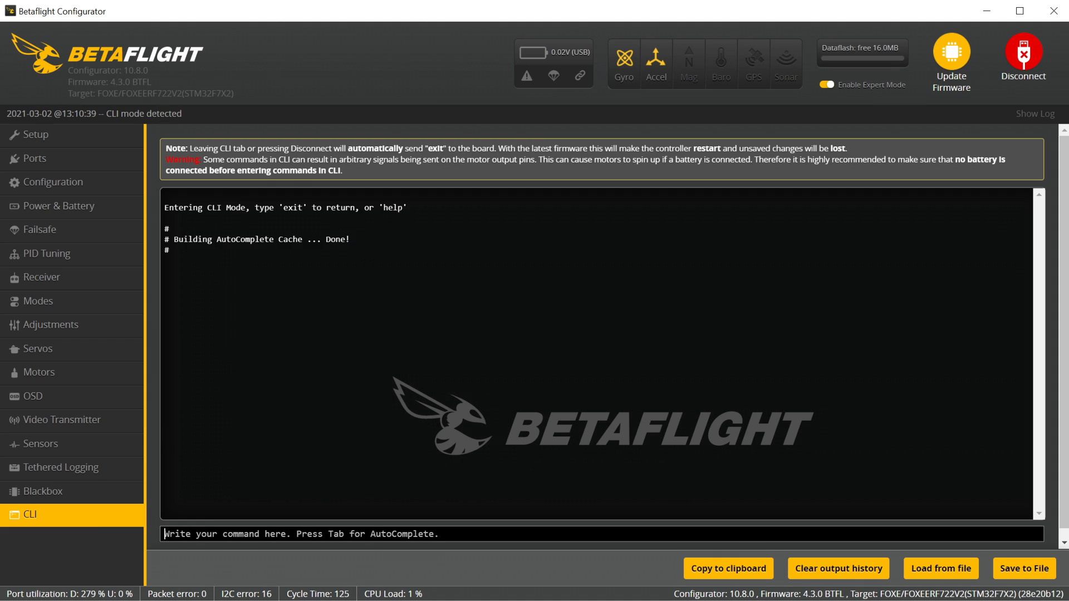
pyautogui.write('status')
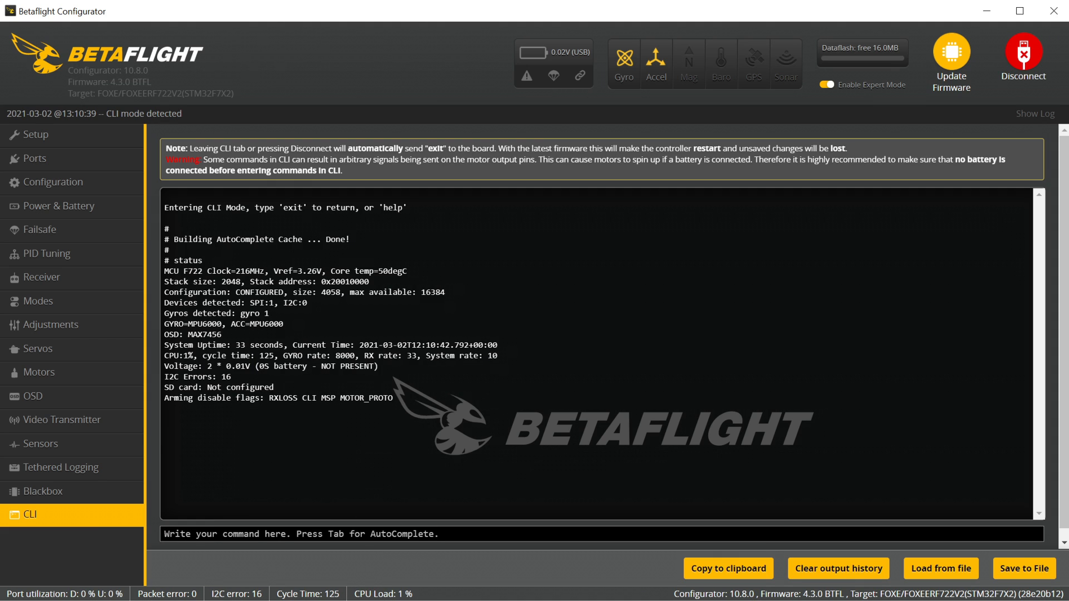
pyautogui.write('version')
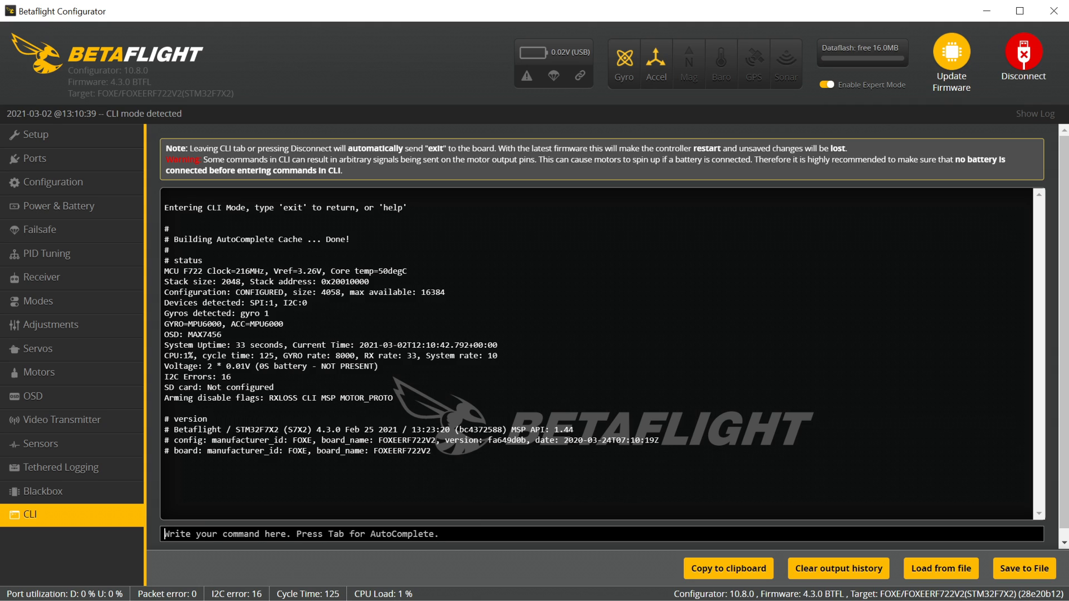